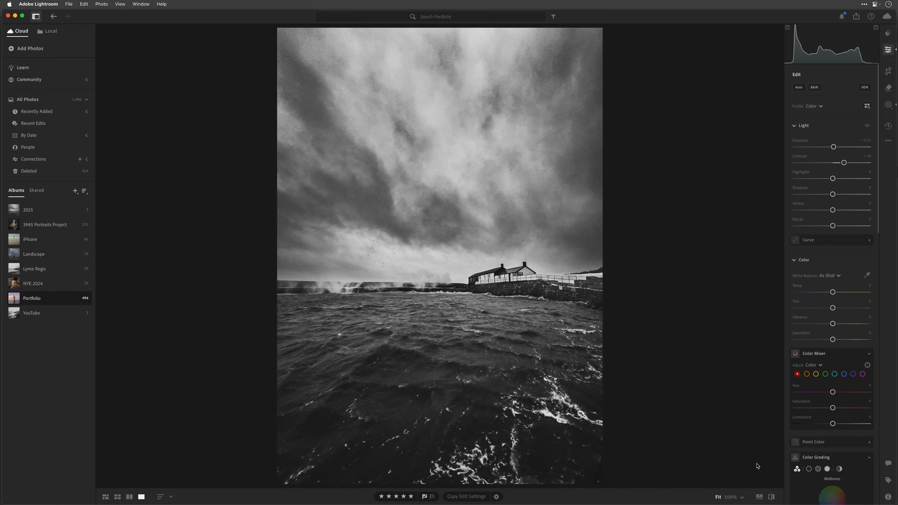
Hide the side panels to view the seascape photo large
key("Tab")
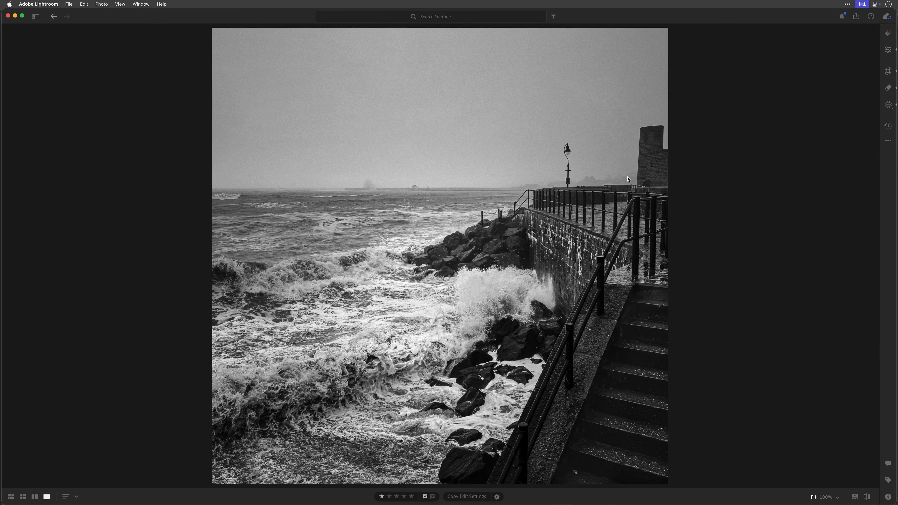
mouse_move(166, 212)
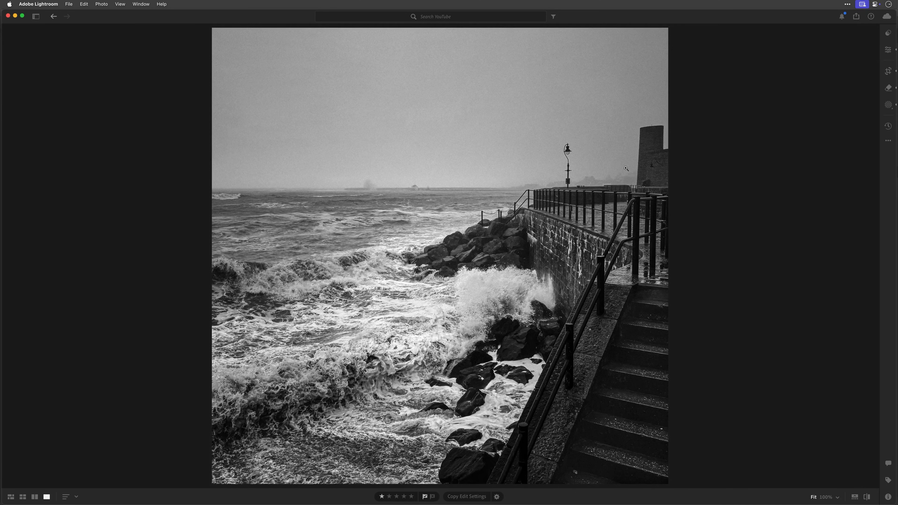
Create a new Linear Gradient mask from the Masking panel for the sky and upper sea
left_click(36, 15)
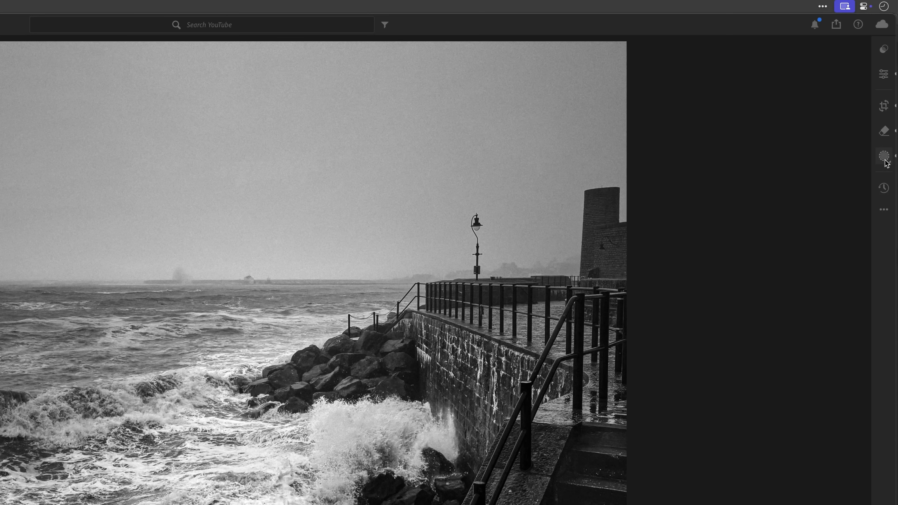
left_click(883, 156)
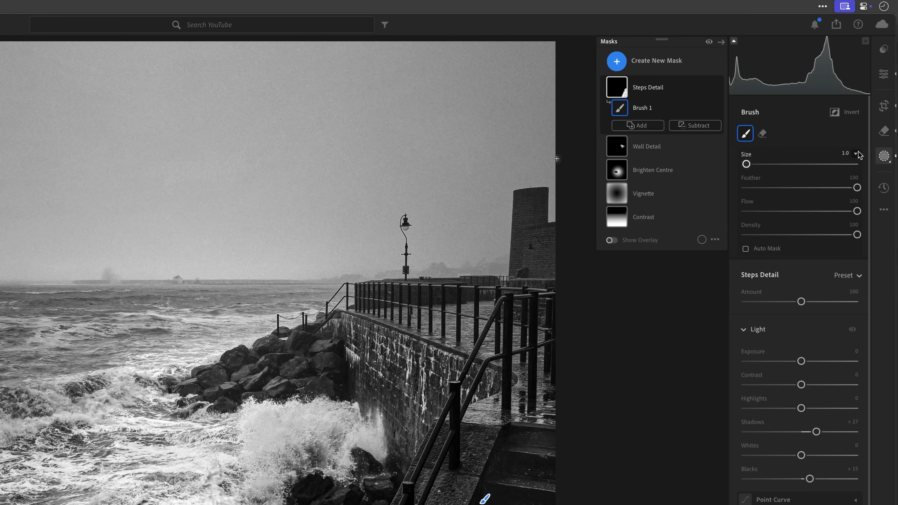
left_click(616, 60)
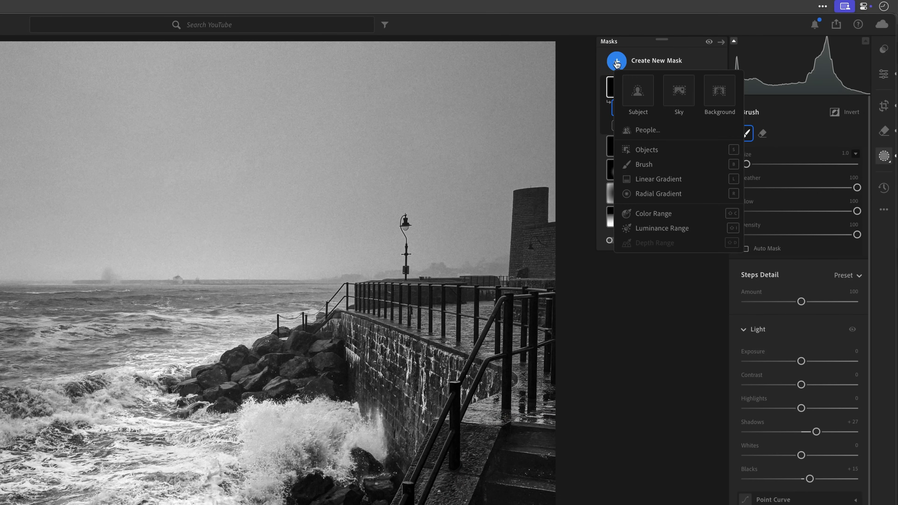
mouse_move(659, 179)
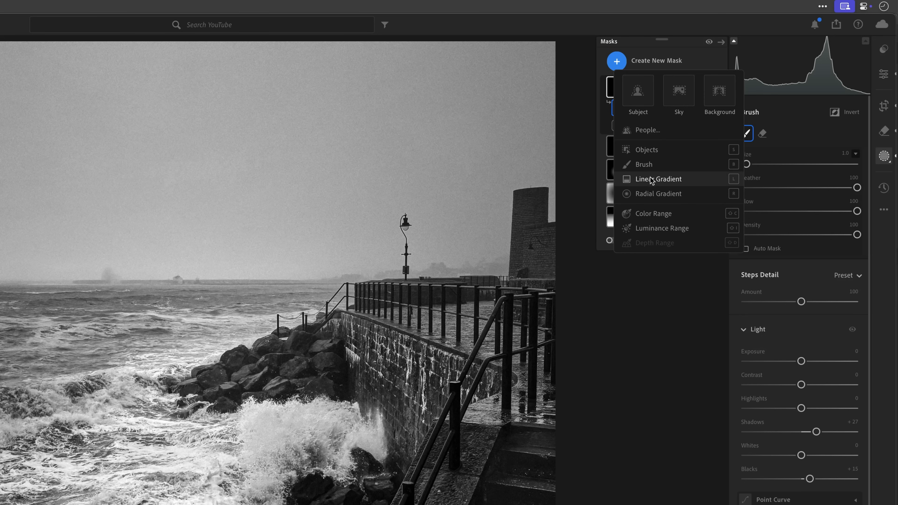
left_click(658, 179)
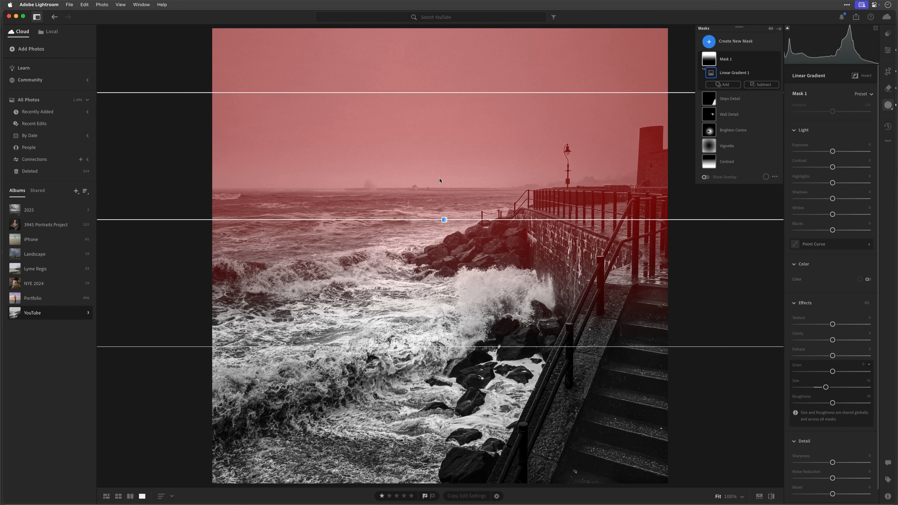
mouse_move(466, 197)
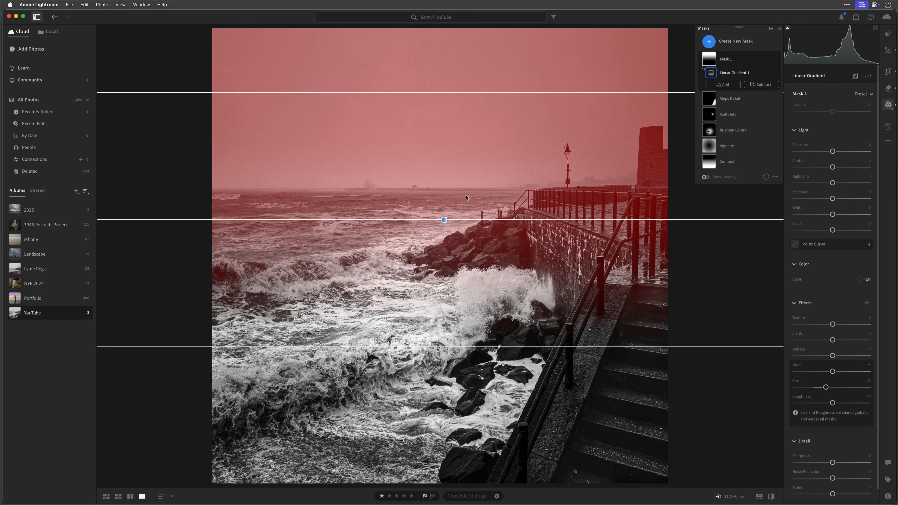
mouse_move(624, 216)
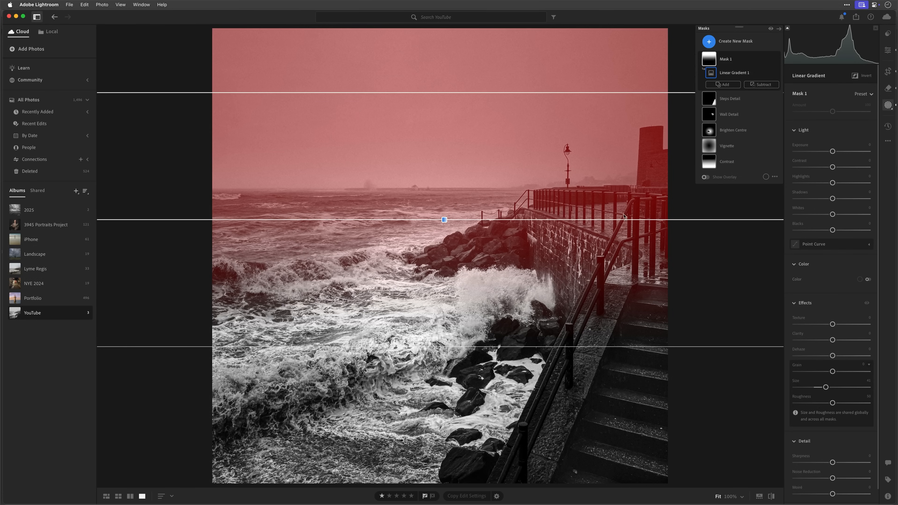
mouse_move(322, 229)
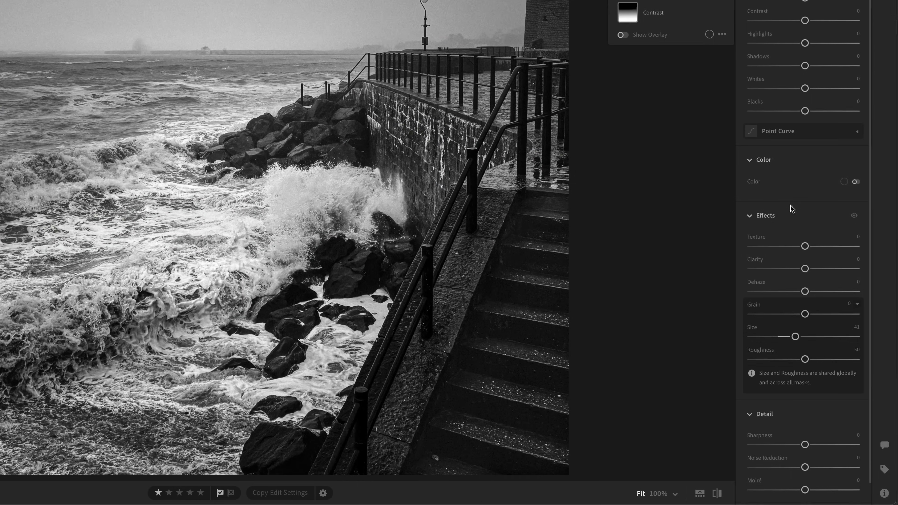
mouse_move(755, 303)
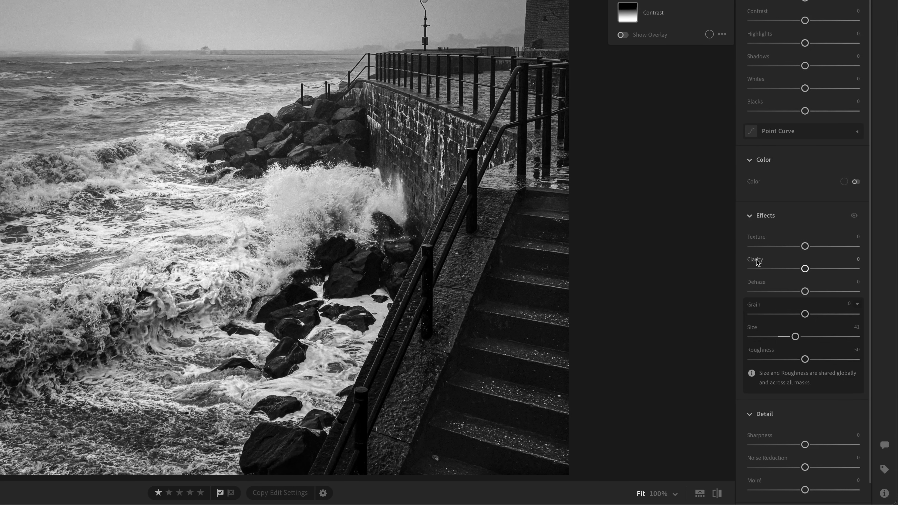
mouse_move(765, 282)
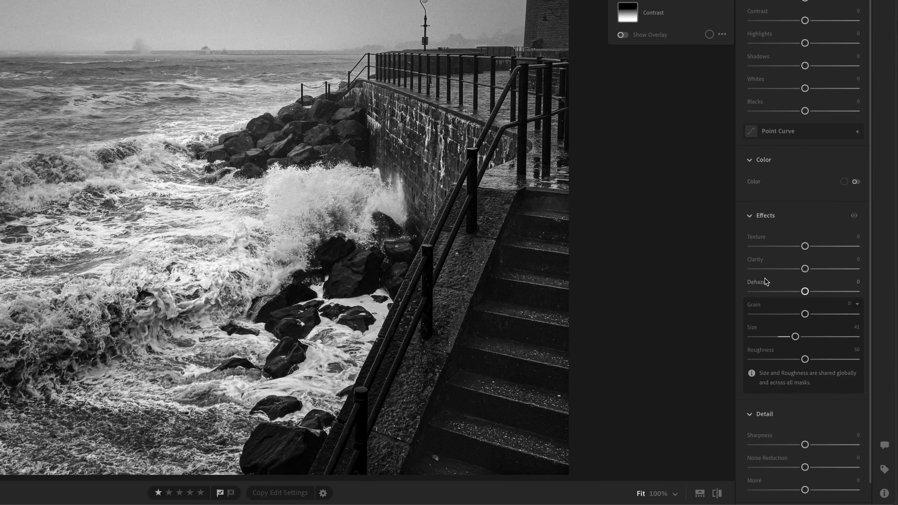
mouse_move(766, 286)
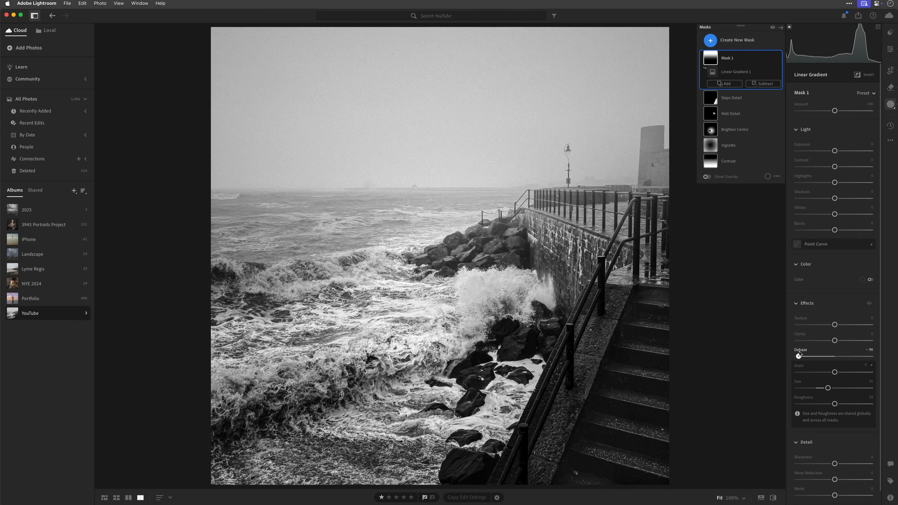
Set the mask's Dehaze to -100 and check coverage with the red overlay while repositioning the fade
left_click(736, 71)
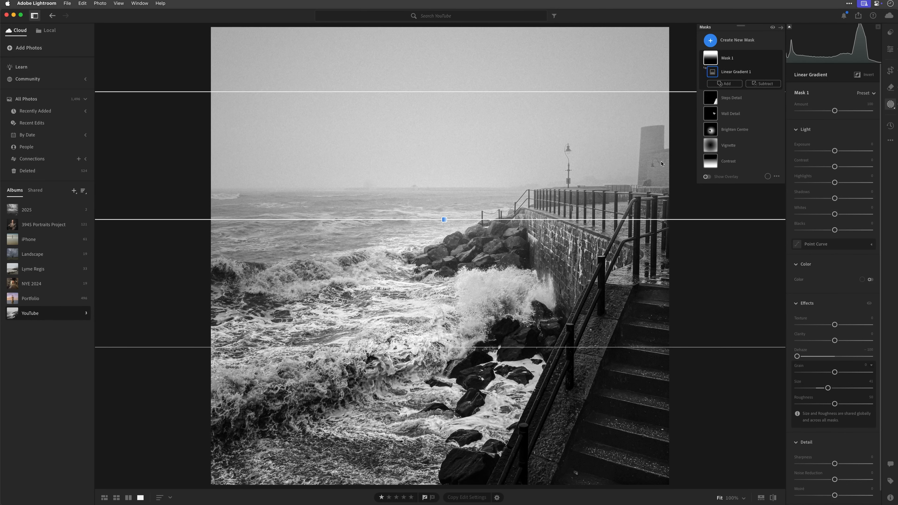
mouse_move(541, 126)
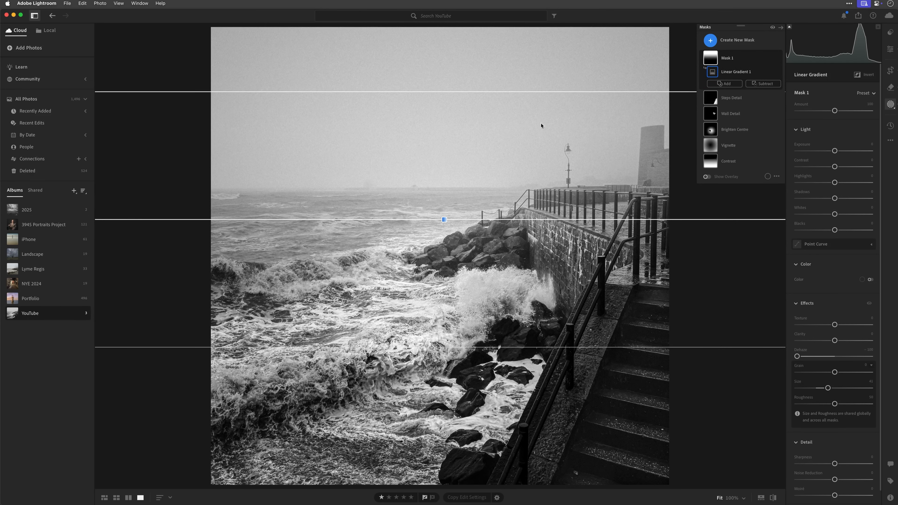
mouse_move(640, 143)
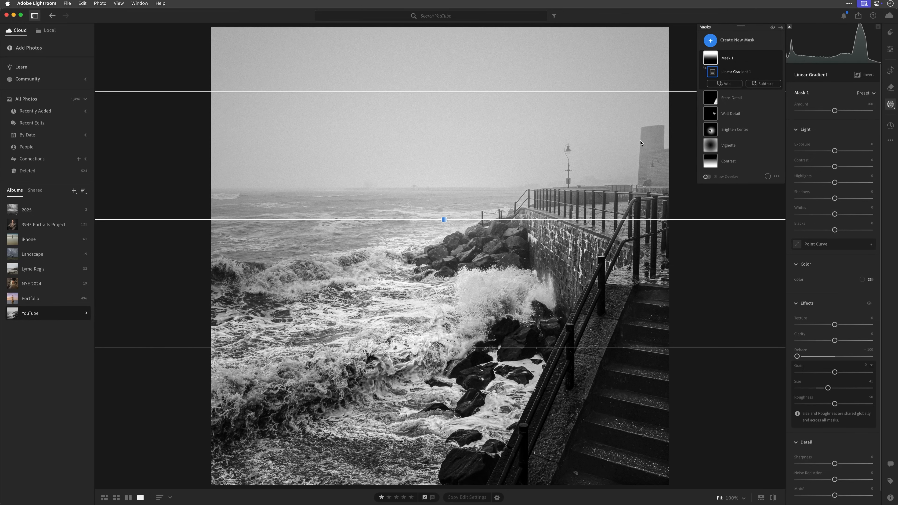
mouse_move(634, 170)
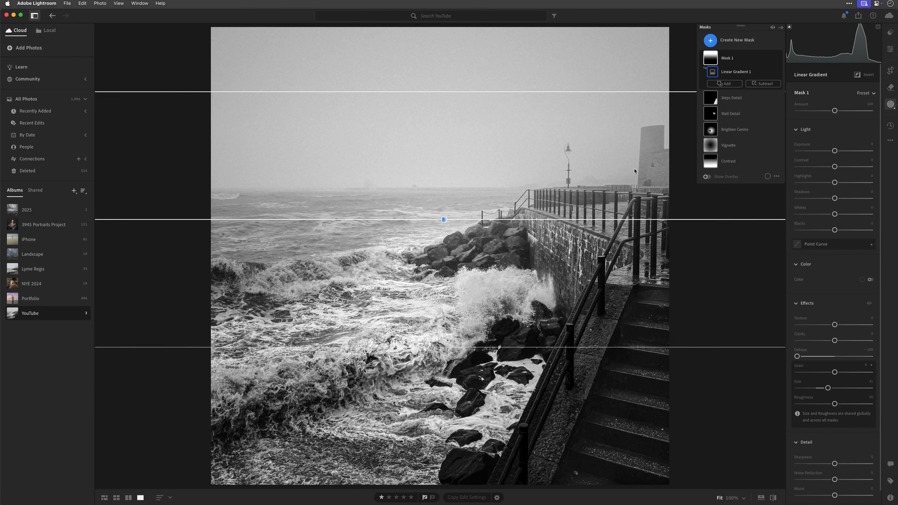
left_click(707, 176)
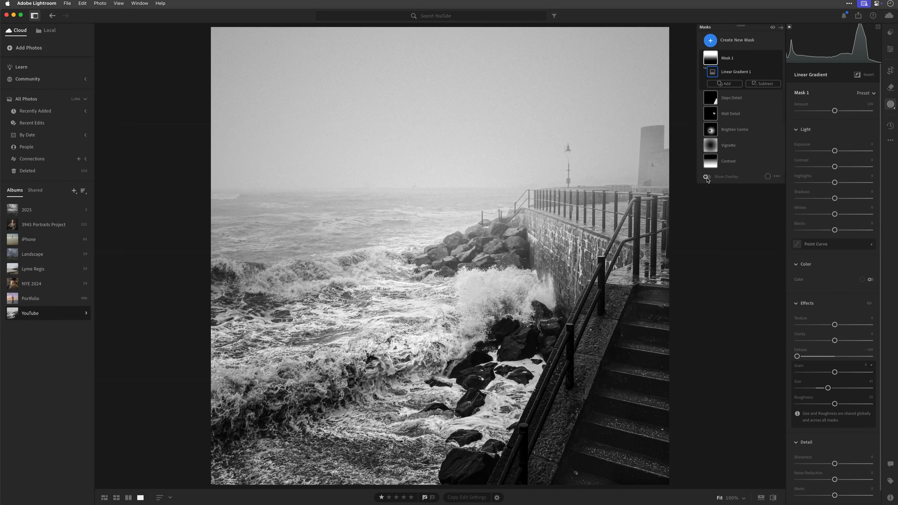
left_click(706, 176)
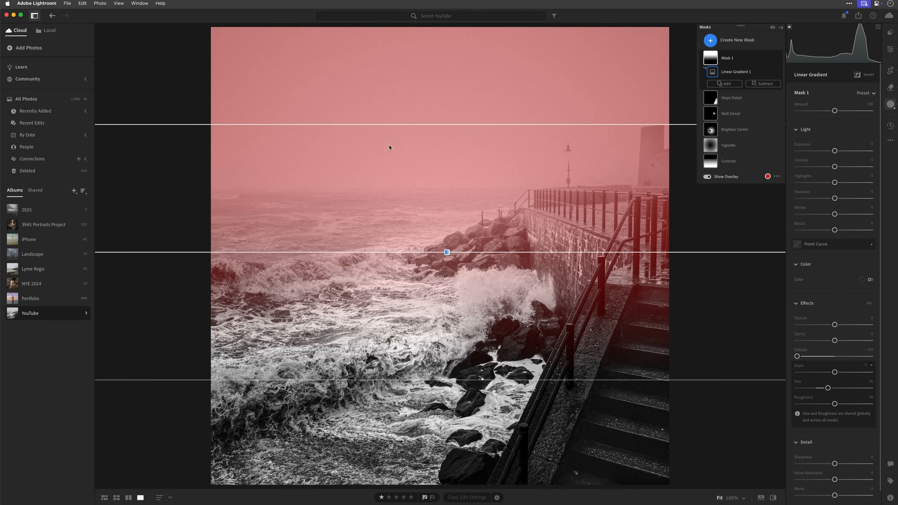
mouse_move(490, 286)
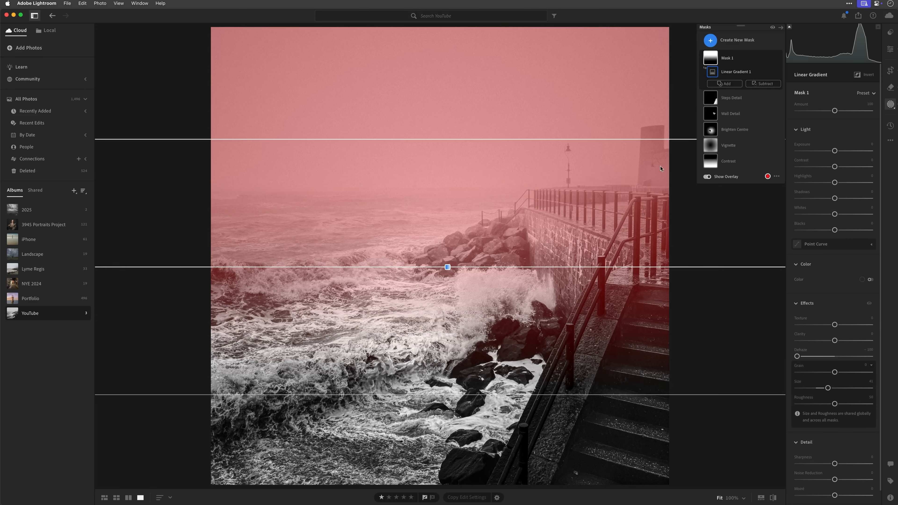
left_click(707, 177)
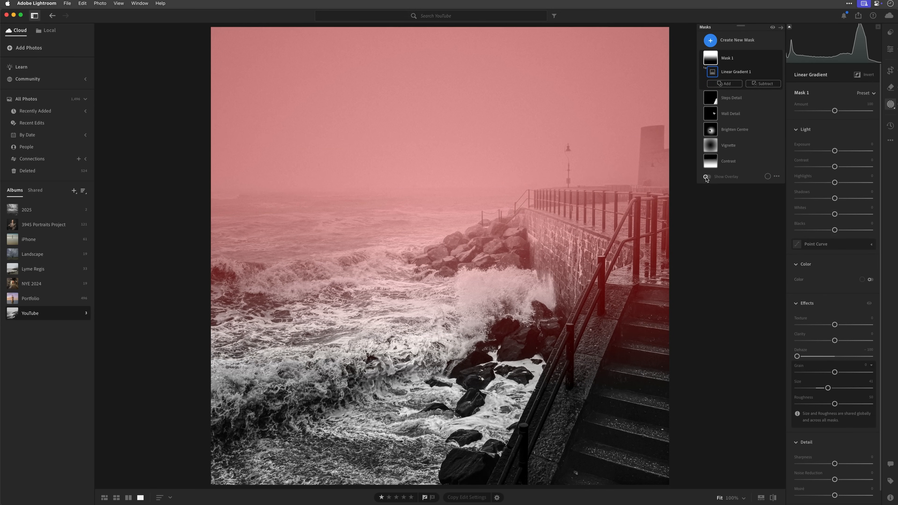
left_click(706, 177)
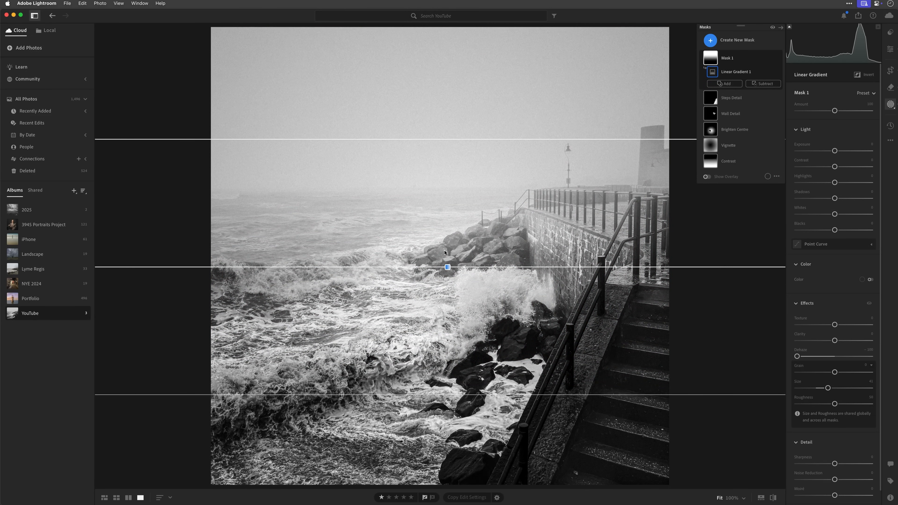
left_click(707, 176)
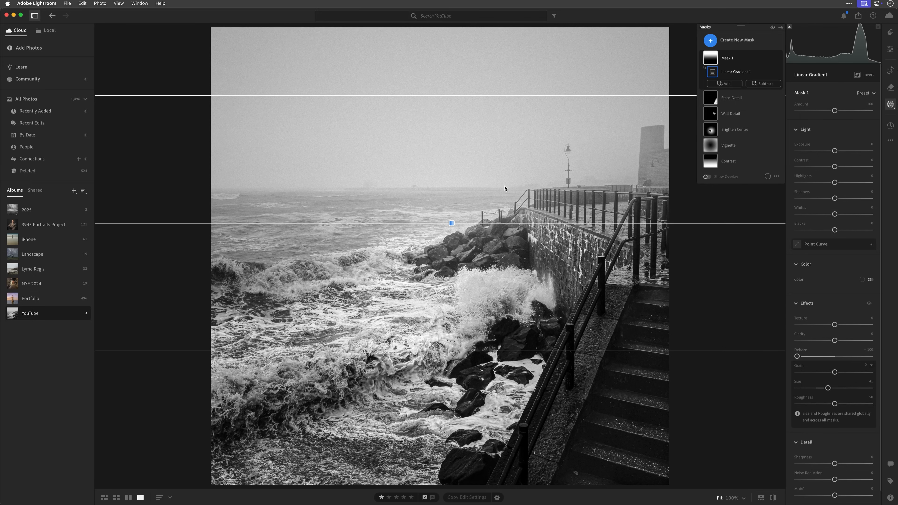
mouse_move(642, 167)
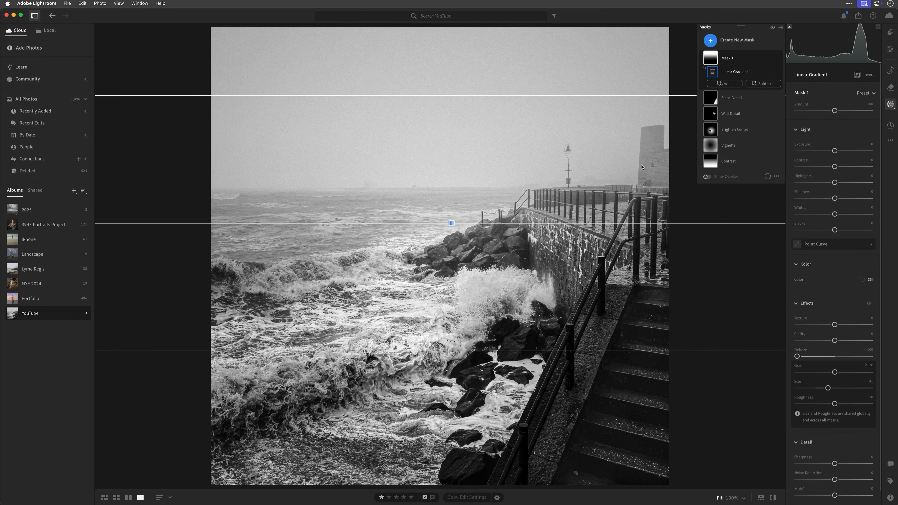
mouse_move(609, 163)
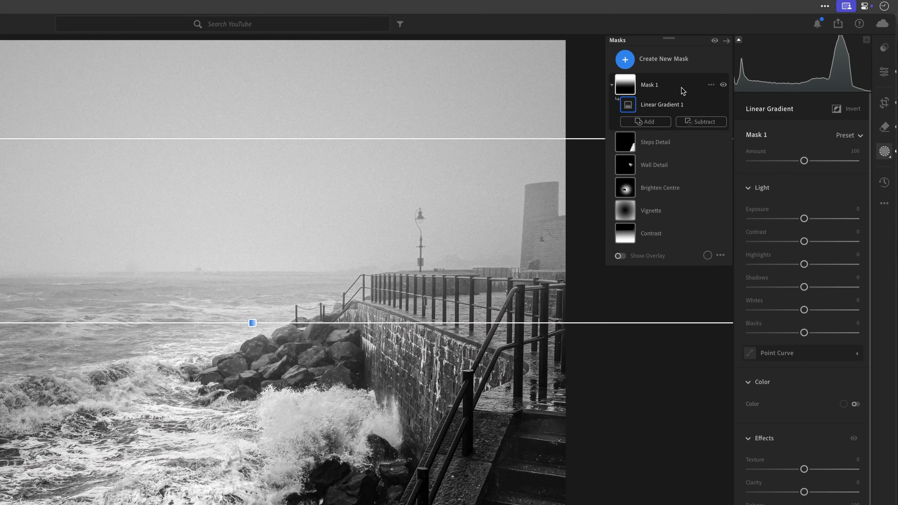
mouse_move(712, 91)
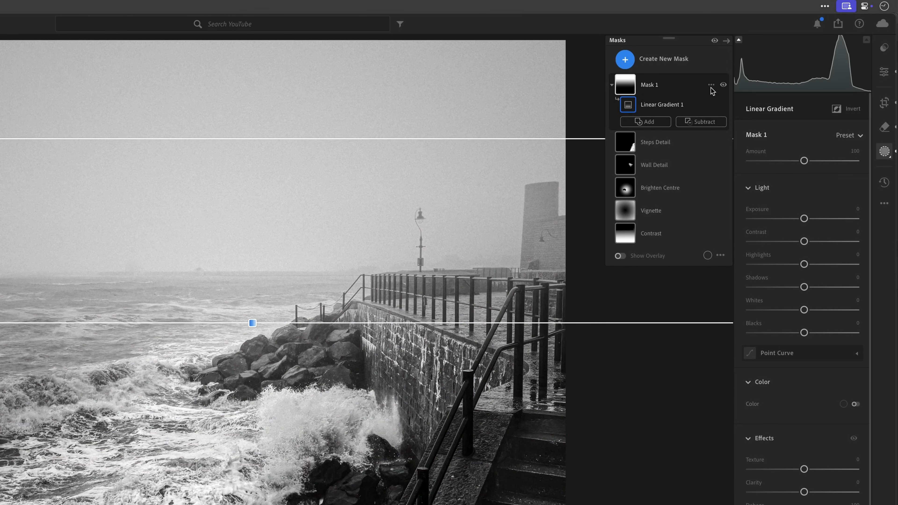
Rename the top gradient mask to 'Fog' and bring up the new-mask type list
left_click(711, 85)
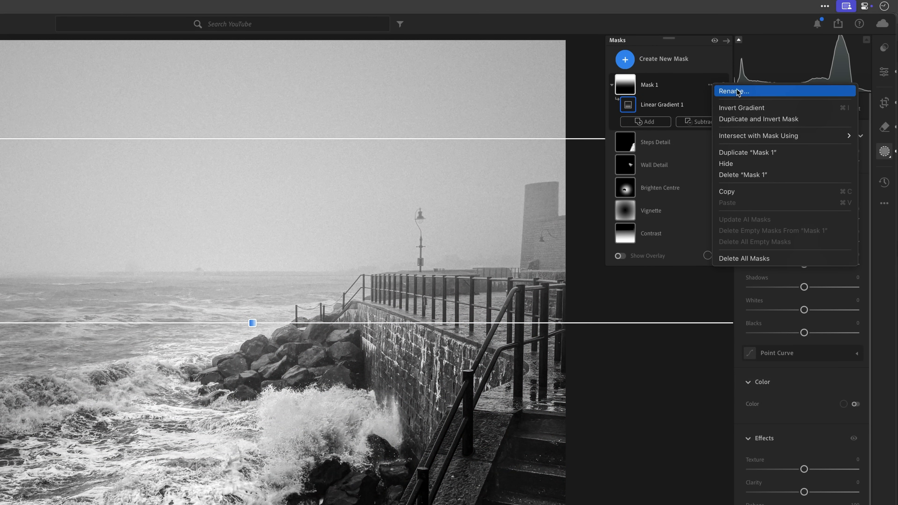
left_click(732, 91)
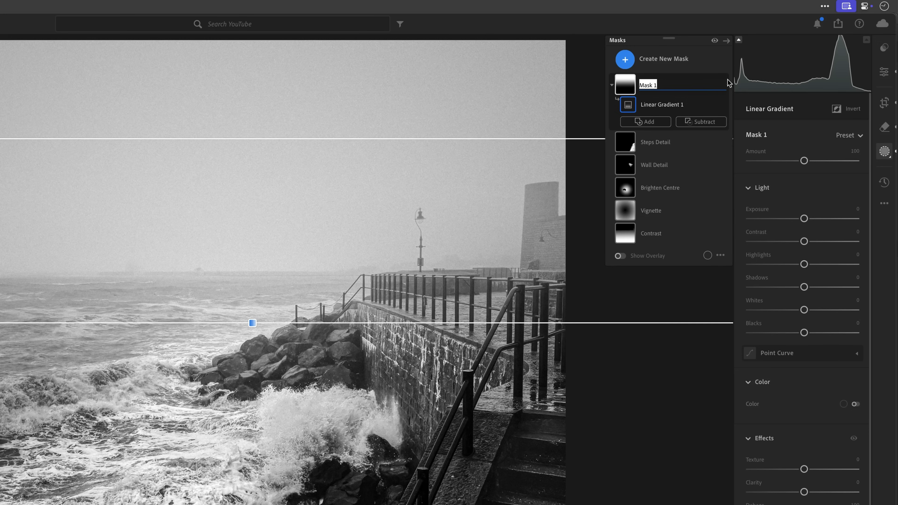
type("Fog")
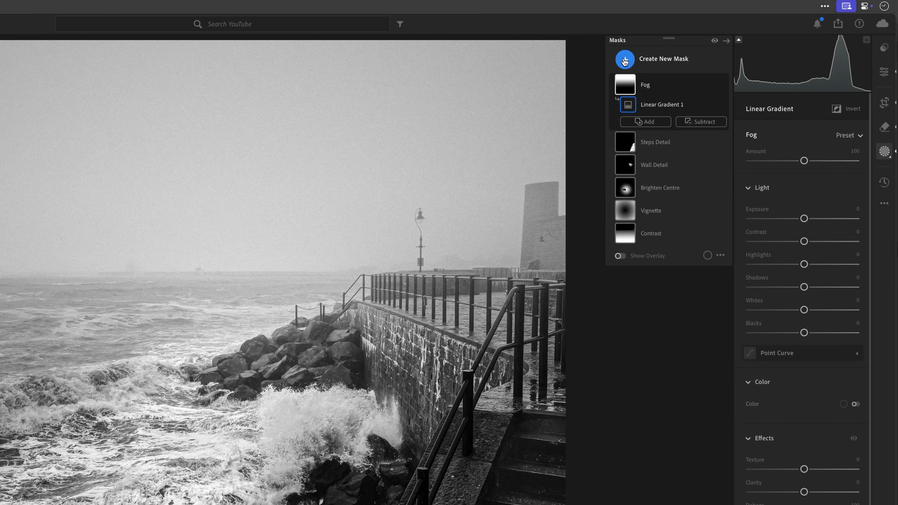
left_click(624, 59)
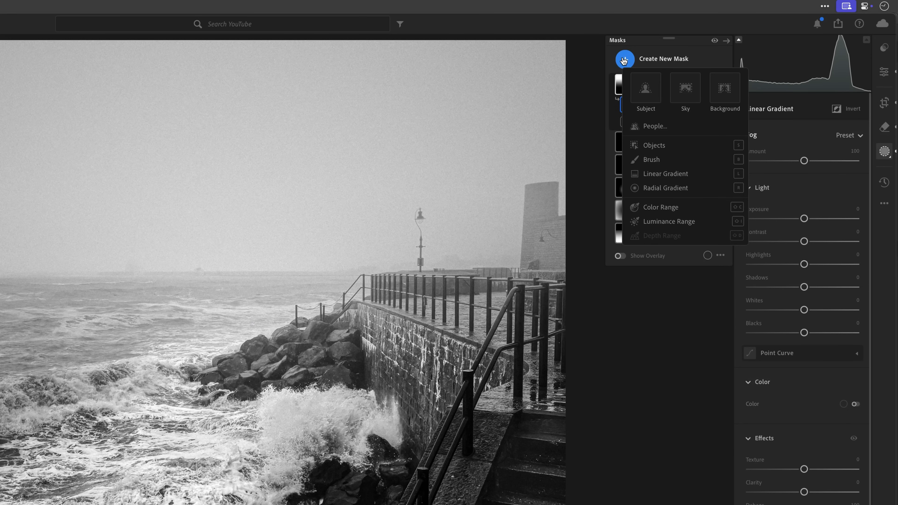
mouse_move(666, 188)
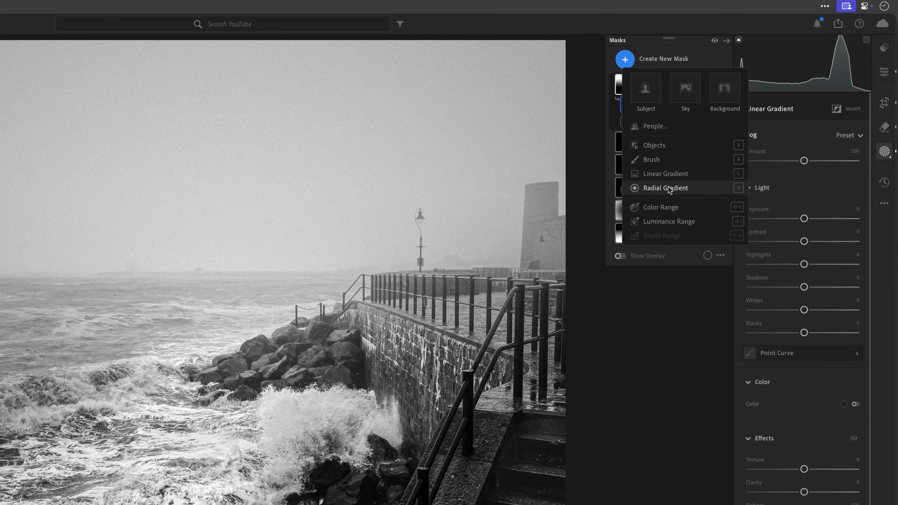
Add a Radial Gradient mask placed over the lamp head
left_click(666, 188)
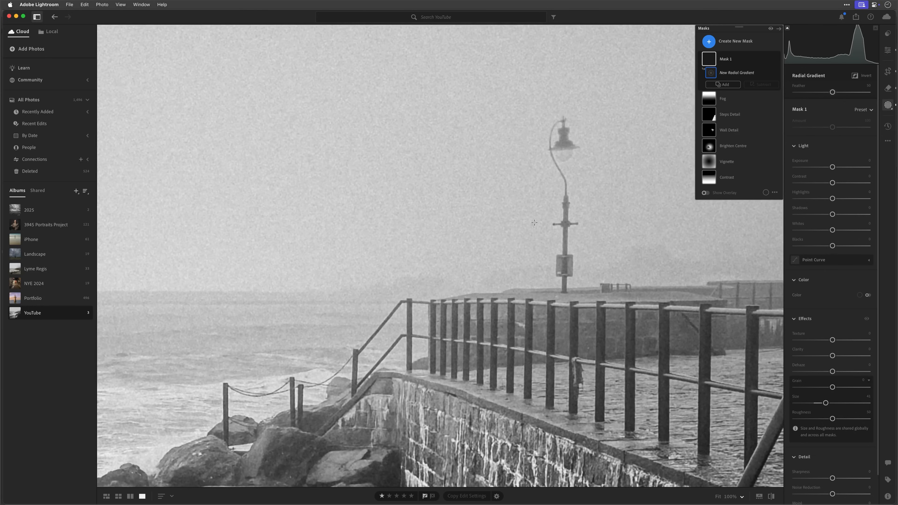
mouse_move(605, 213)
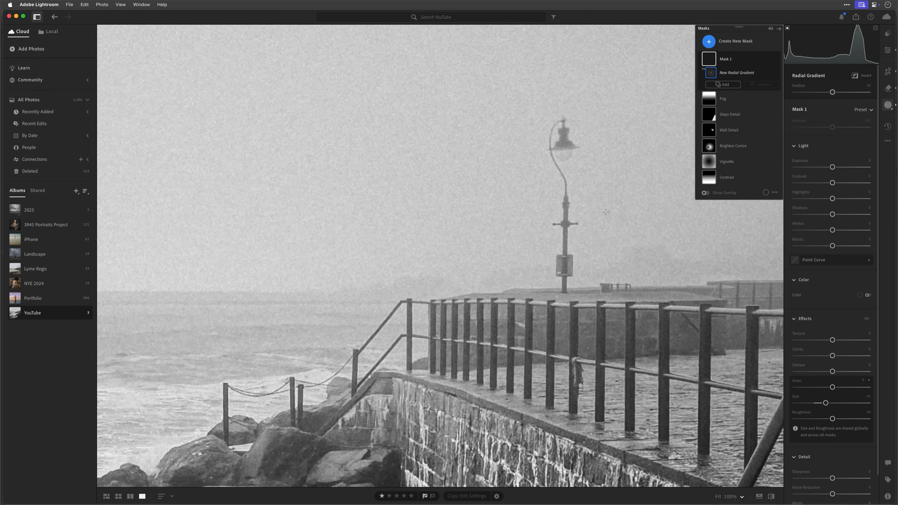
mouse_move(559, 159)
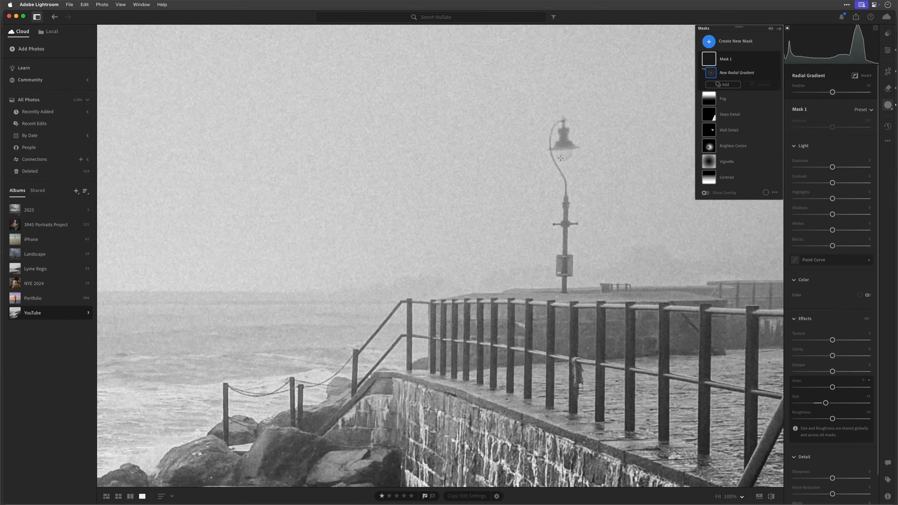
mouse_move(561, 150)
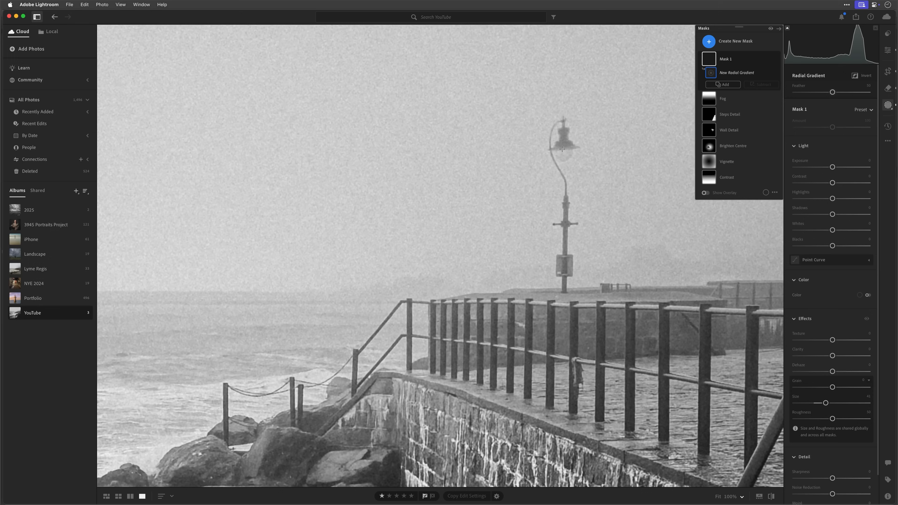
mouse_move(554, 156)
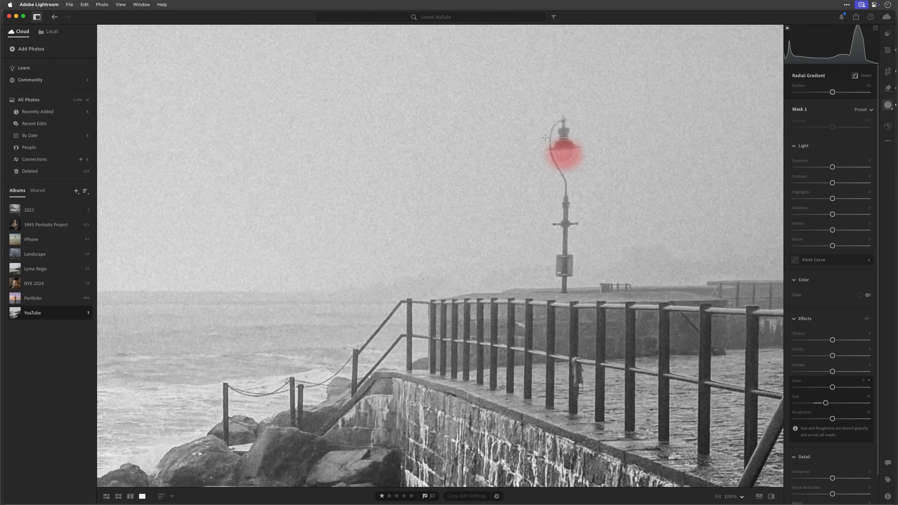
left_click(563, 154)
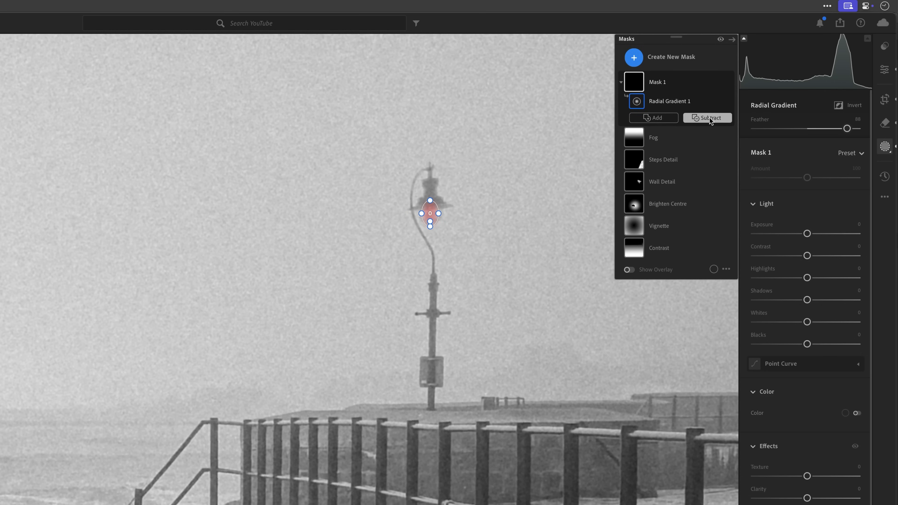
Add a Brush component to the lamp-head mask for painting the lantern glow
left_click(653, 117)
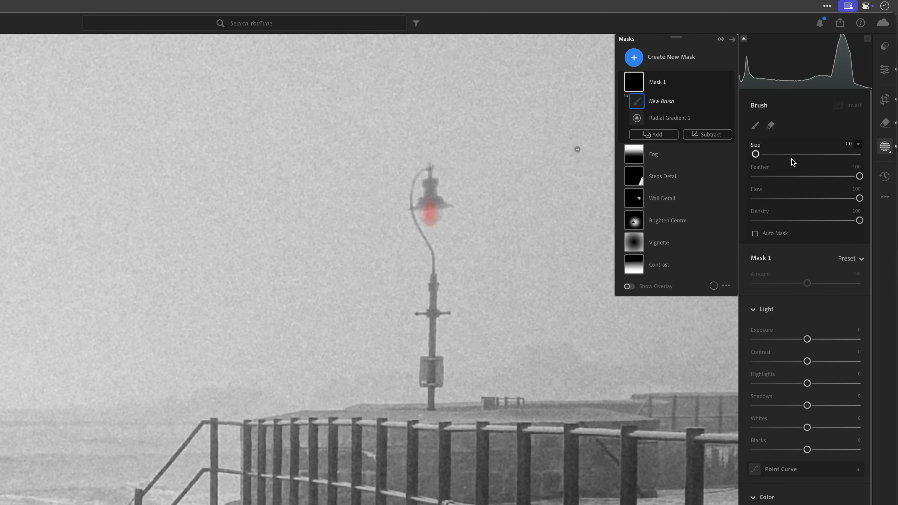
mouse_move(796, 202)
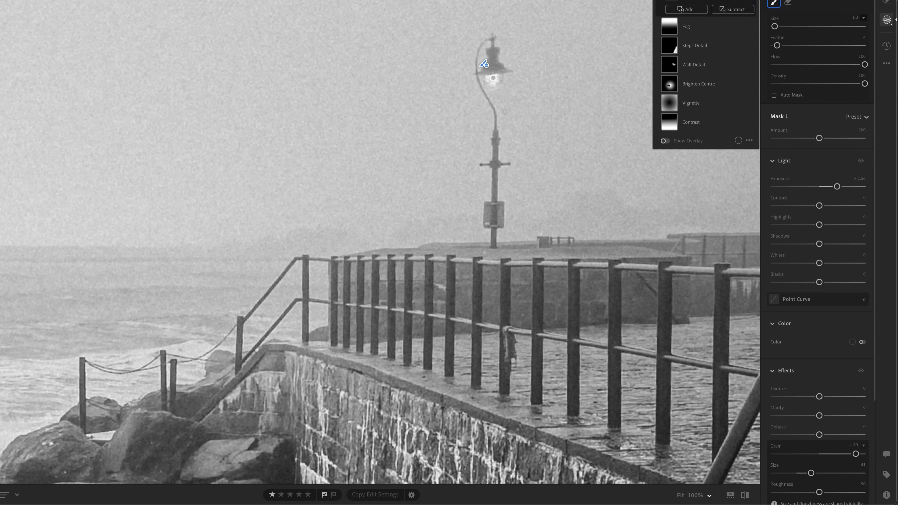
mouse_move(484, 70)
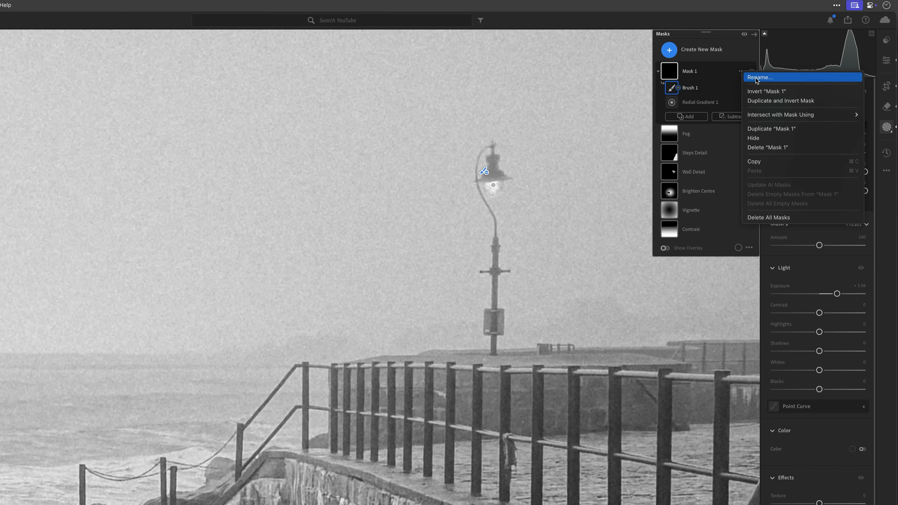
Rename the lamp-head mask to 'Light 1'
left_click(759, 77)
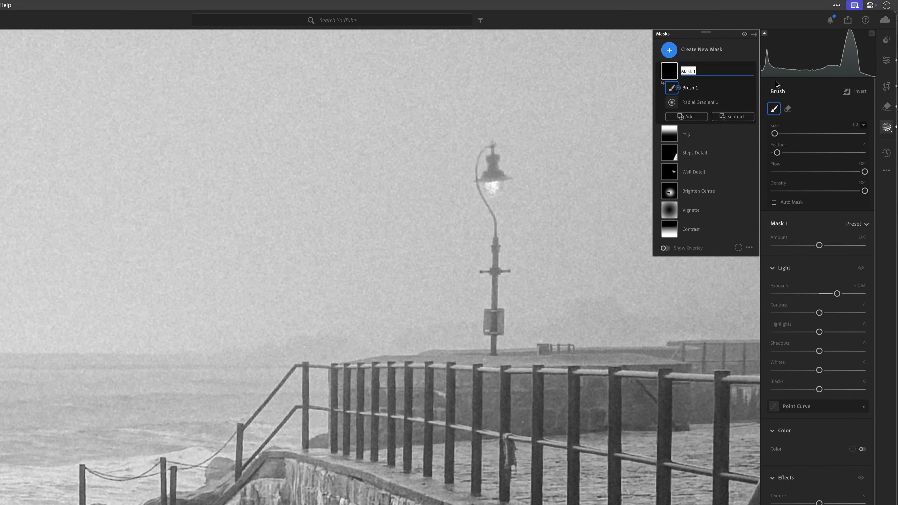
type("Light 1")
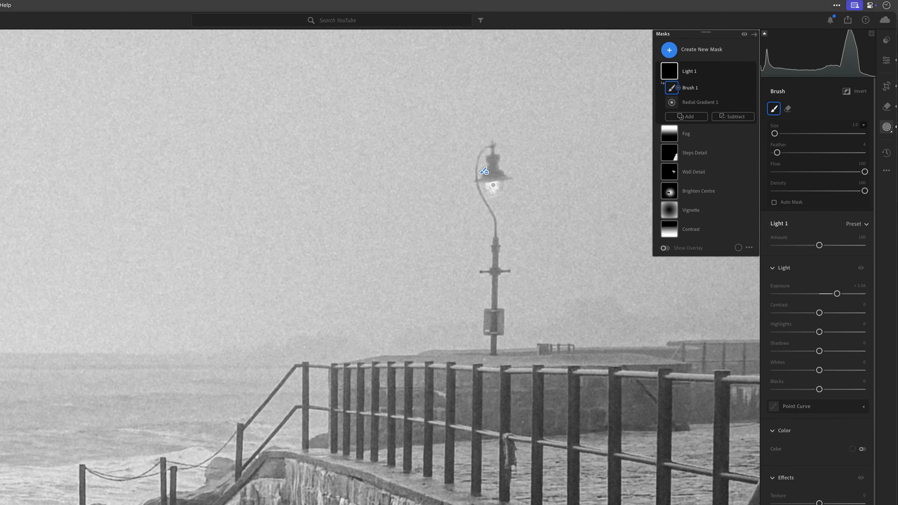
Start a new Objects mask to select the lamp post
left_click(669, 50)
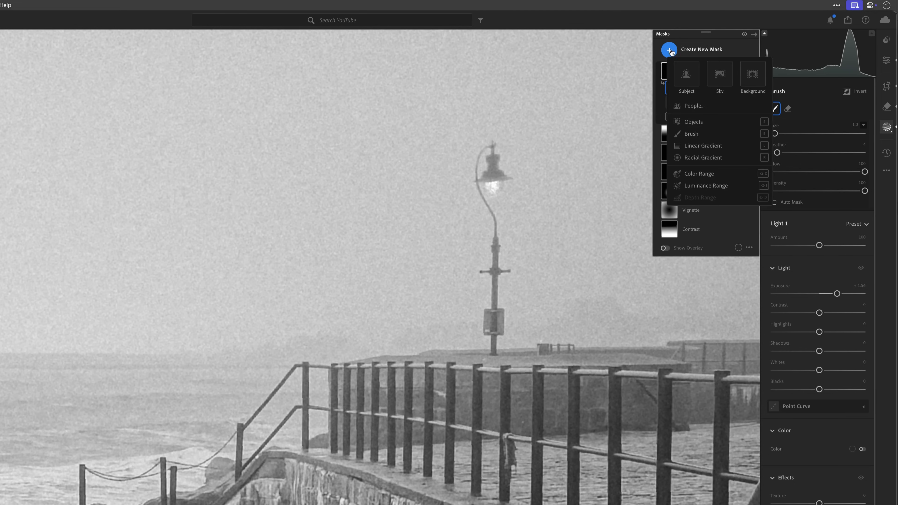
mouse_move(692, 125)
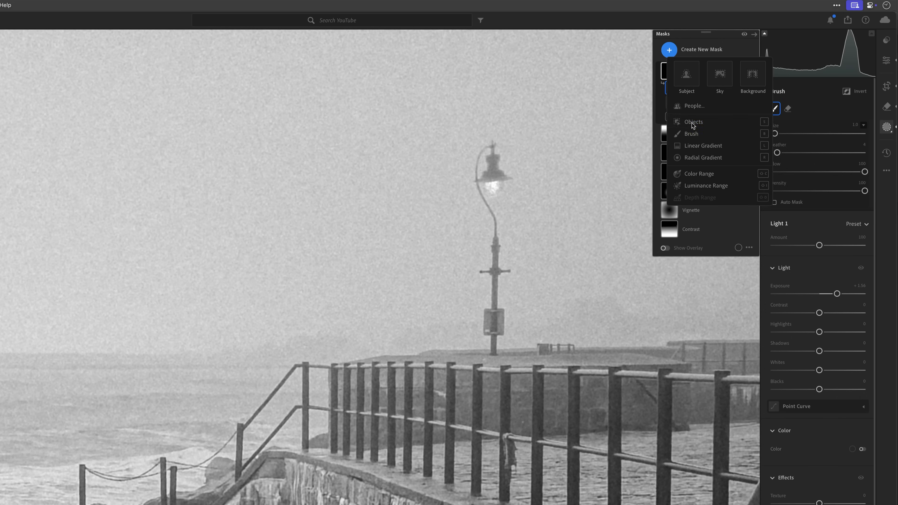
left_click(693, 122)
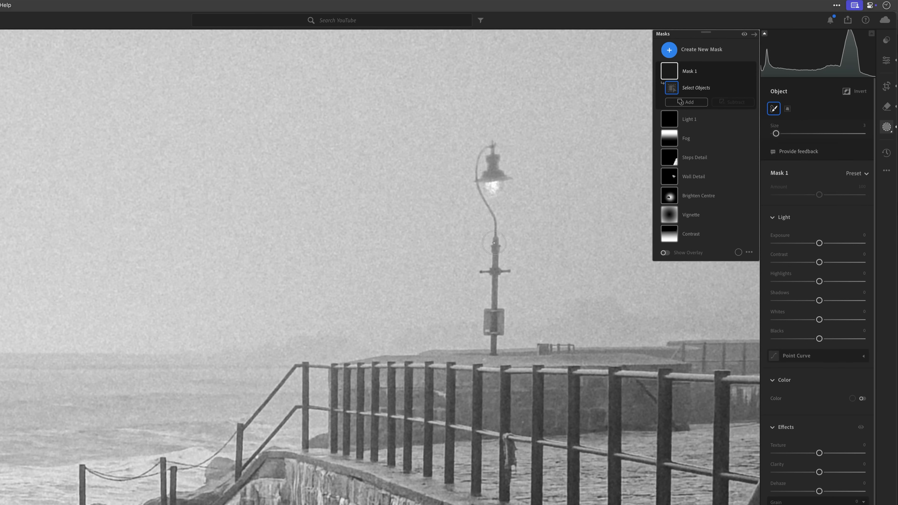
mouse_move(491, 288)
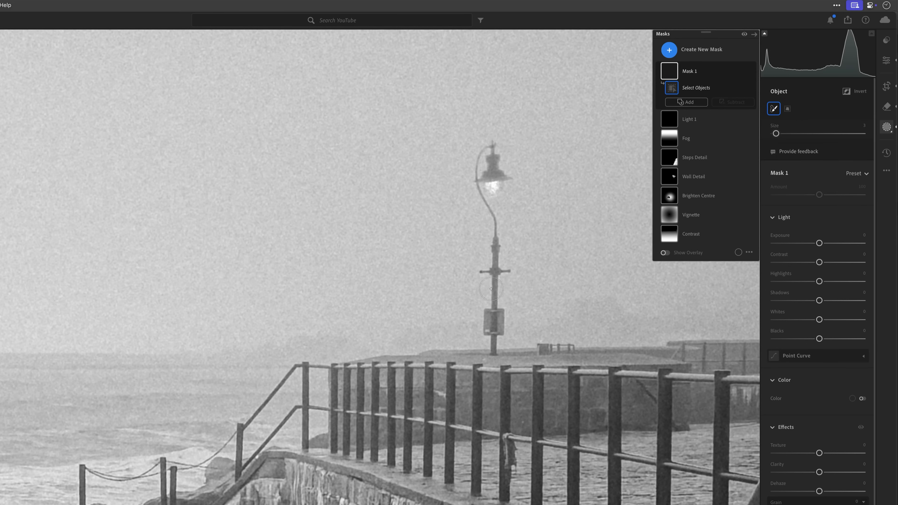
mouse_move(494, 316)
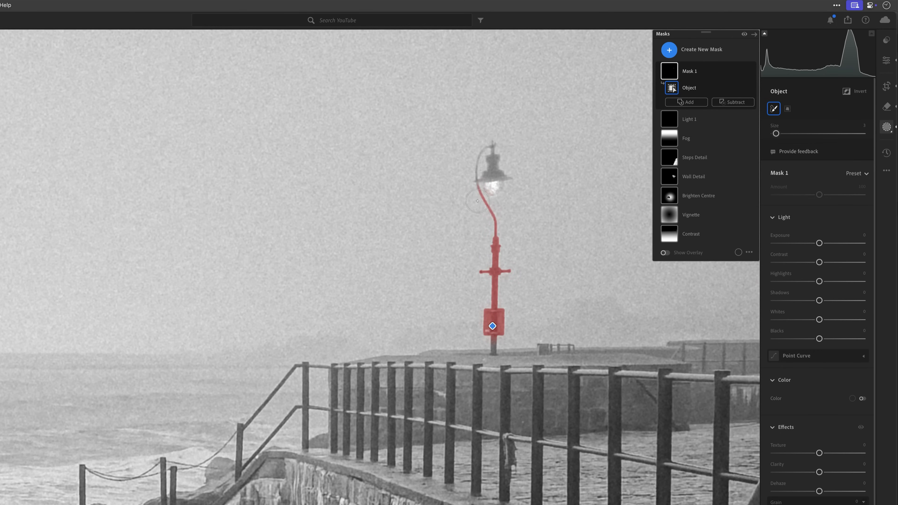
mouse_move(491, 238)
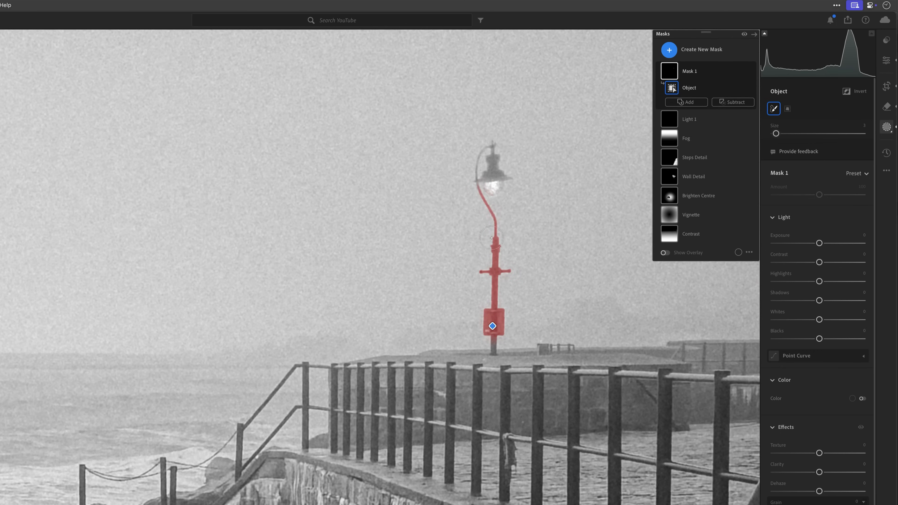
mouse_move(497, 281)
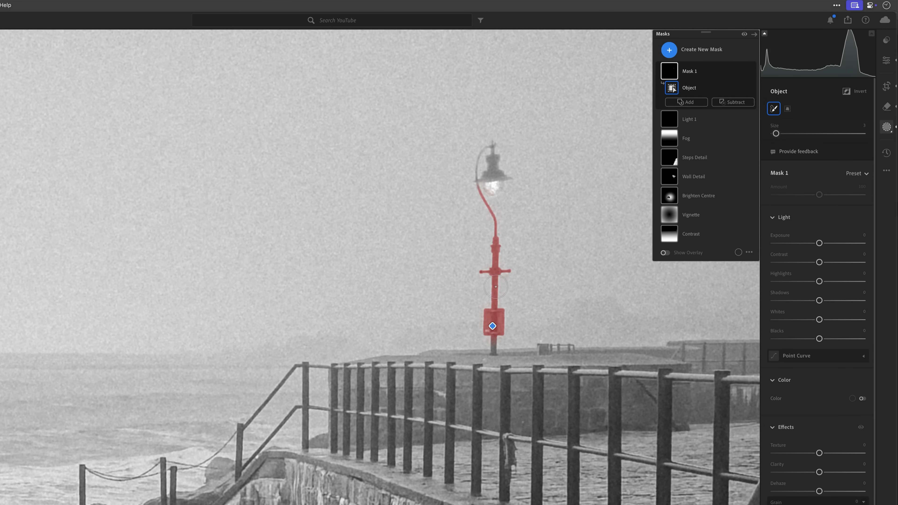
mouse_move(727, 199)
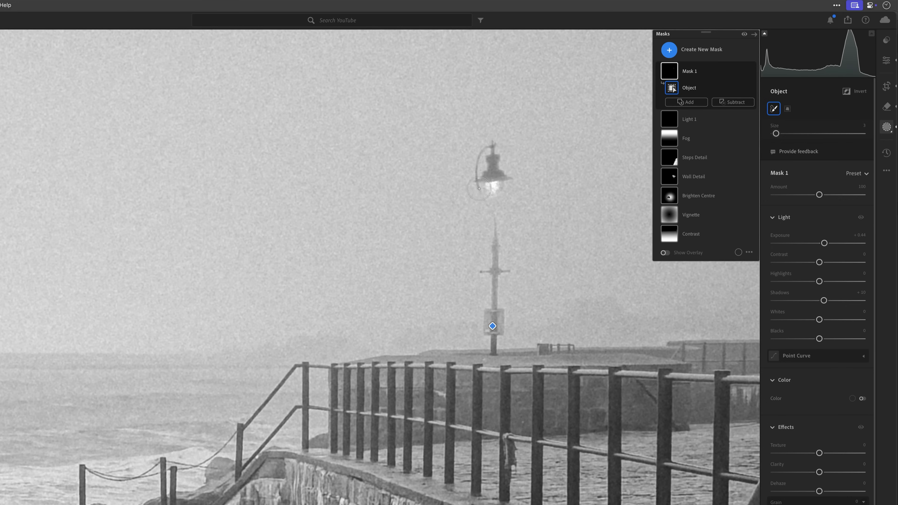
mouse_move(490, 219)
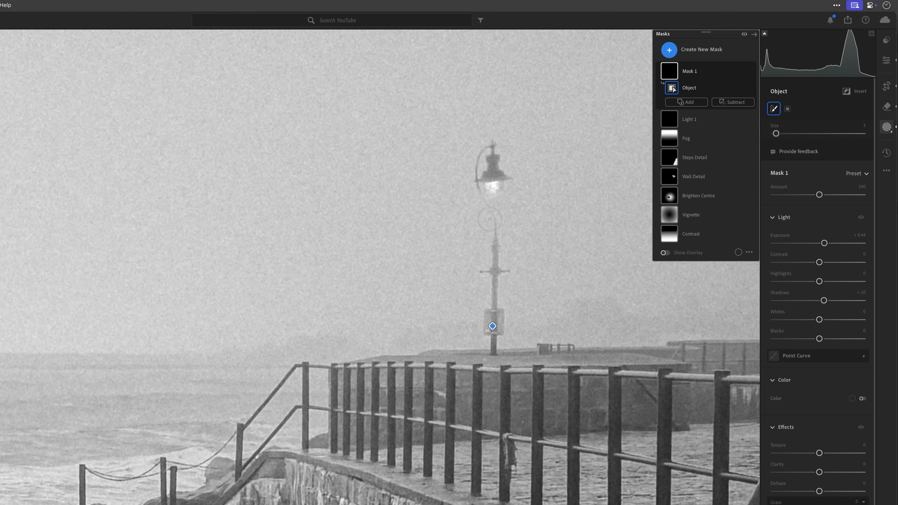
mouse_move(491, 284)
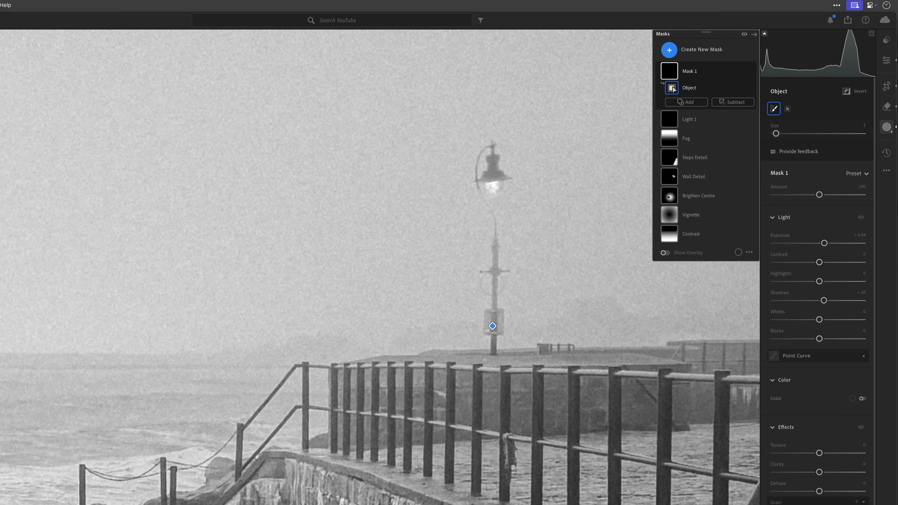
mouse_move(496, 342)
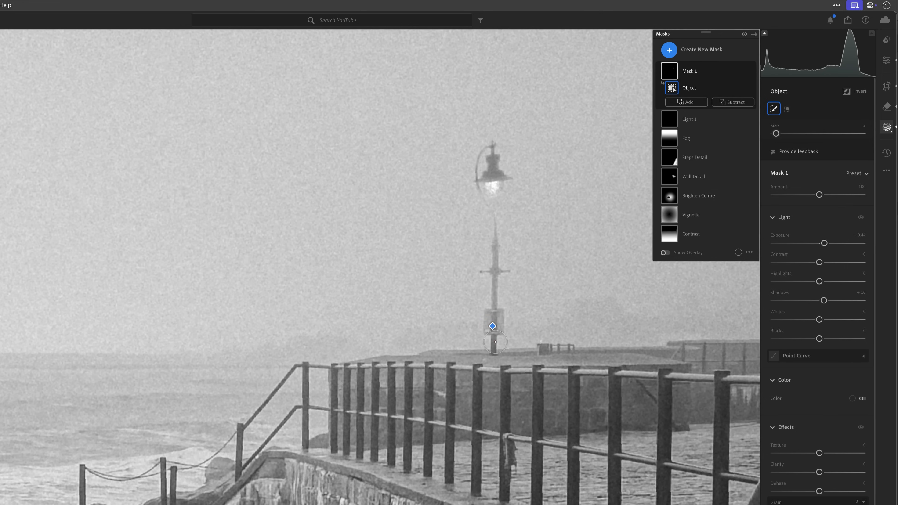
mouse_move(502, 247)
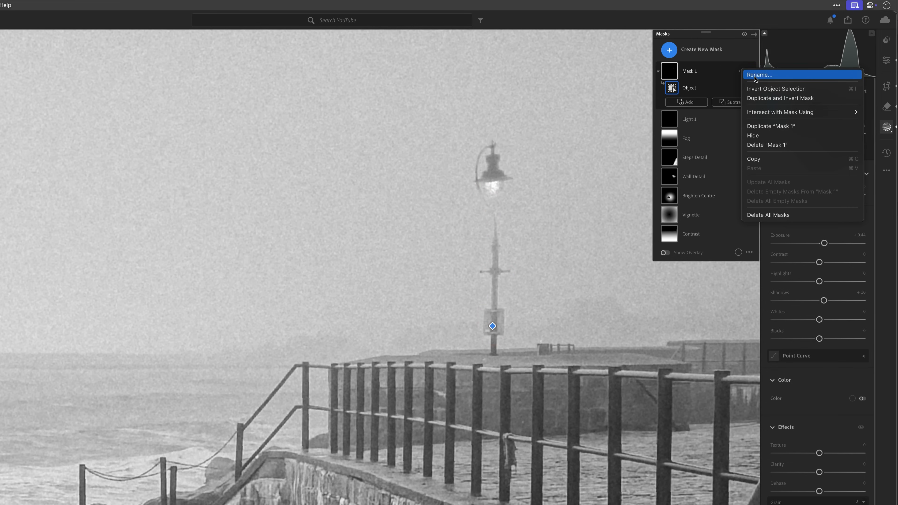
Rename the lamp-post mask to 'Light 1 Pole' and bring up its intersect options
left_click(758, 74)
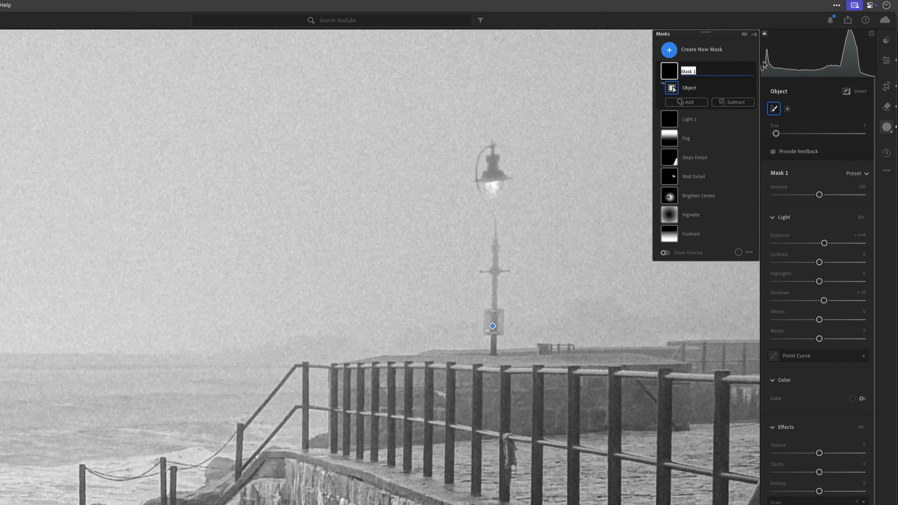
type("Light 1")
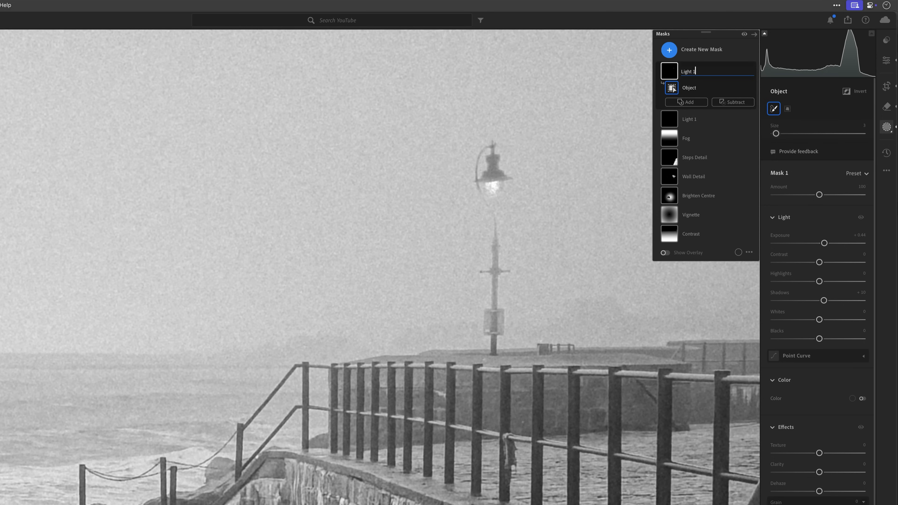
type("Pole")
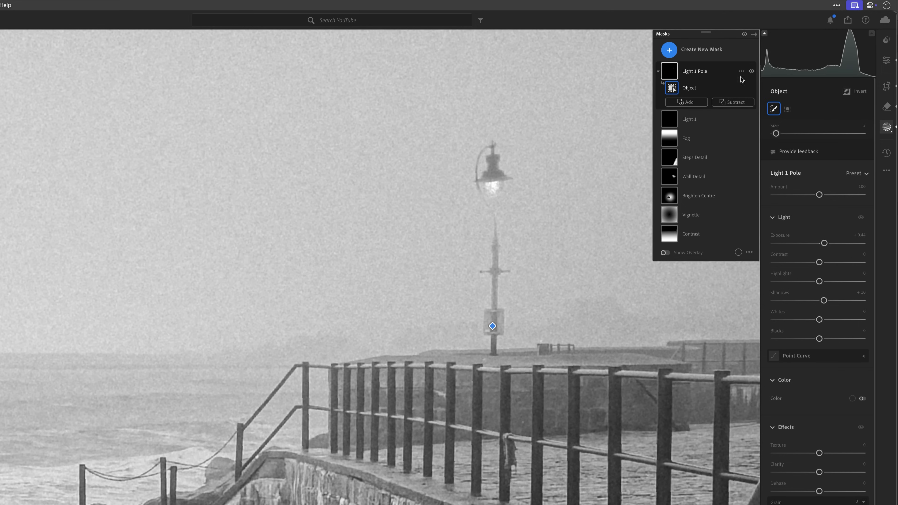
left_click(742, 71)
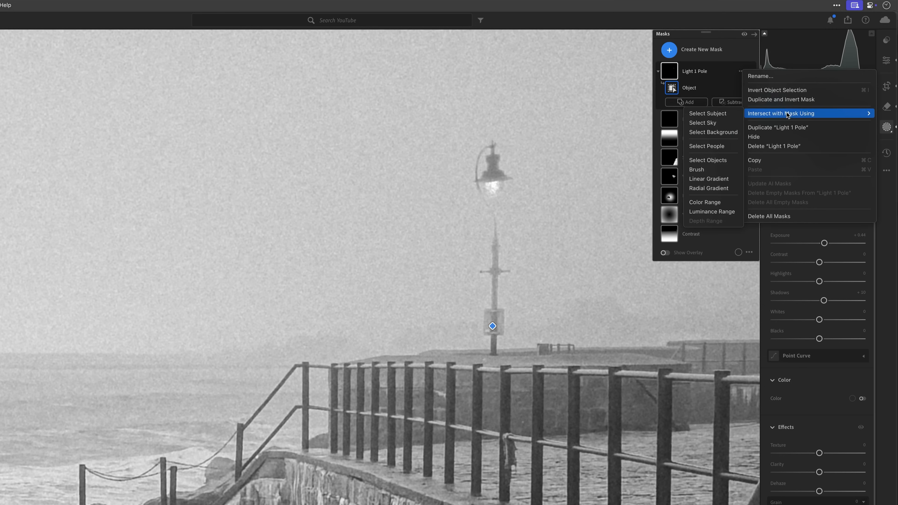
mouse_move(734, 124)
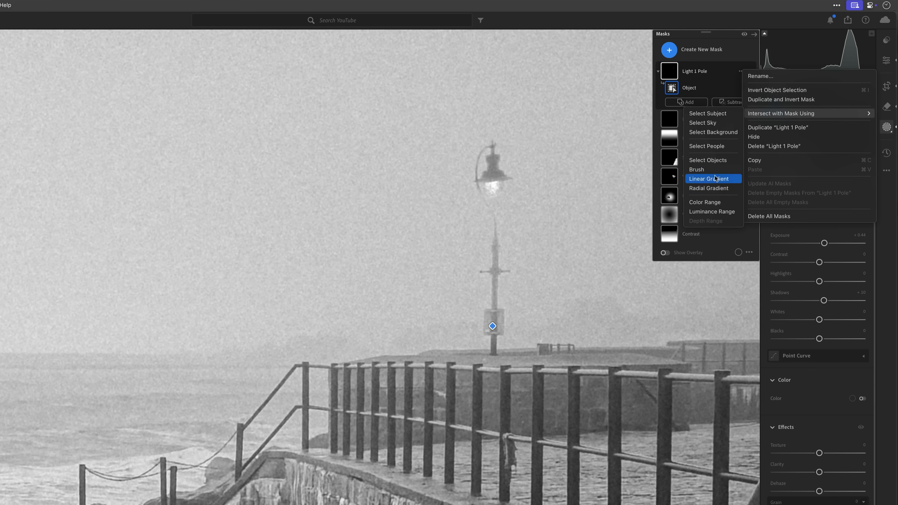
Intersect the pole mask with a Linear Gradient, checking the red overlay and placing the fade higher up the post
left_click(707, 178)
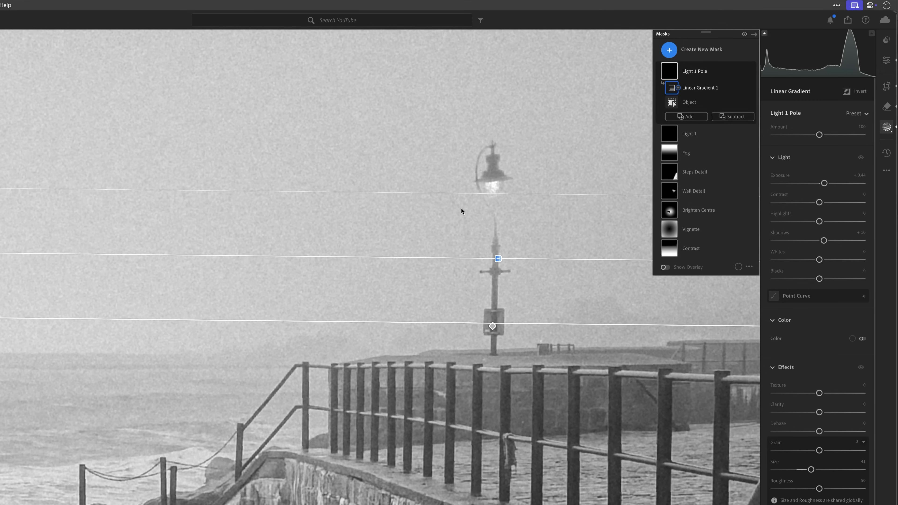
left_click(665, 267)
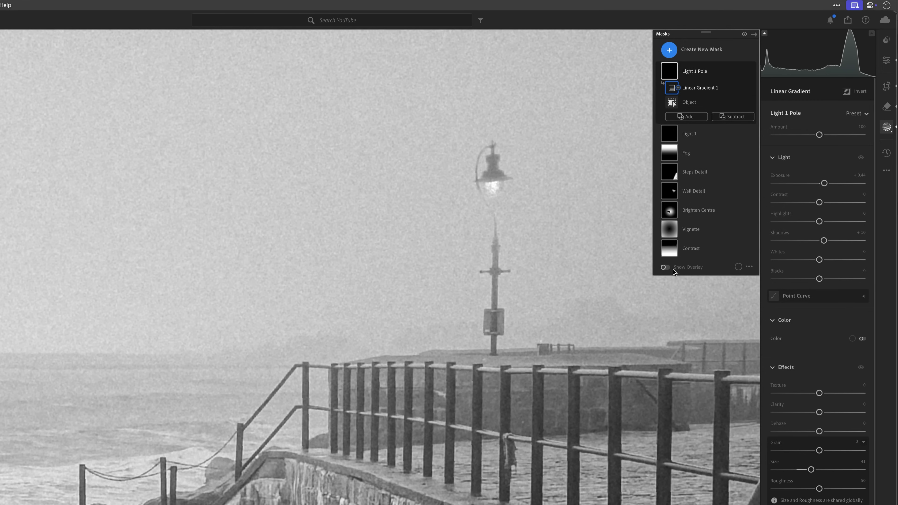
left_click(665, 267)
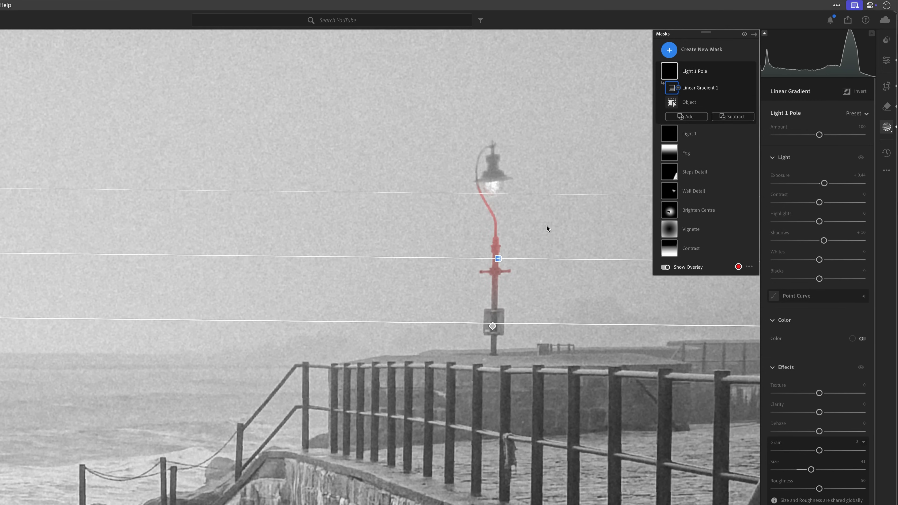
mouse_move(494, 222)
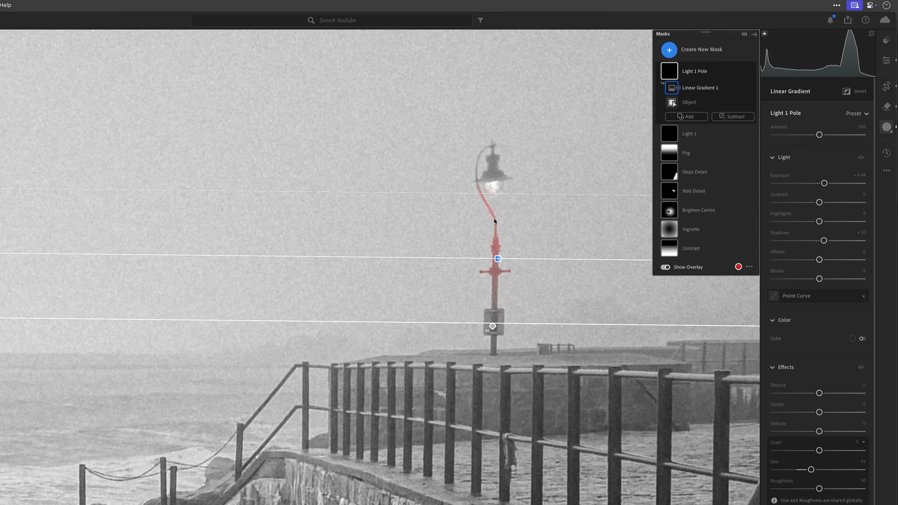
mouse_move(484, 204)
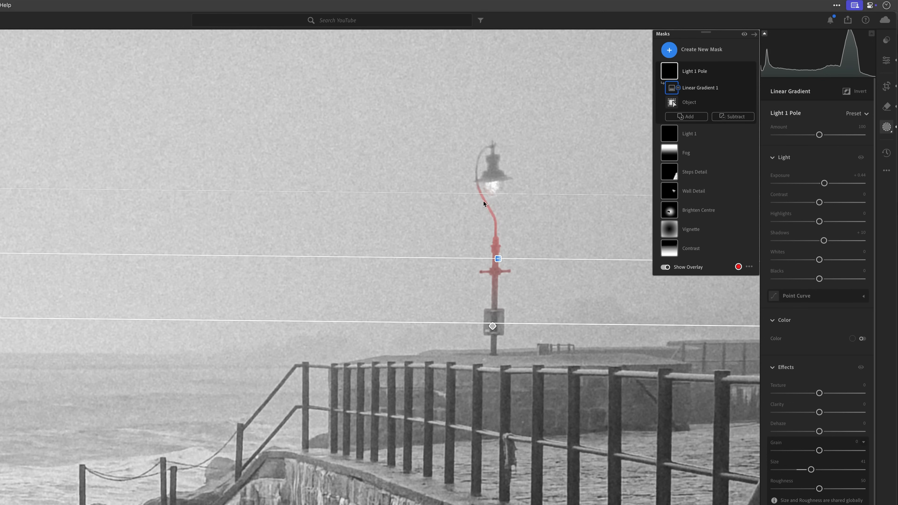
mouse_move(496, 231)
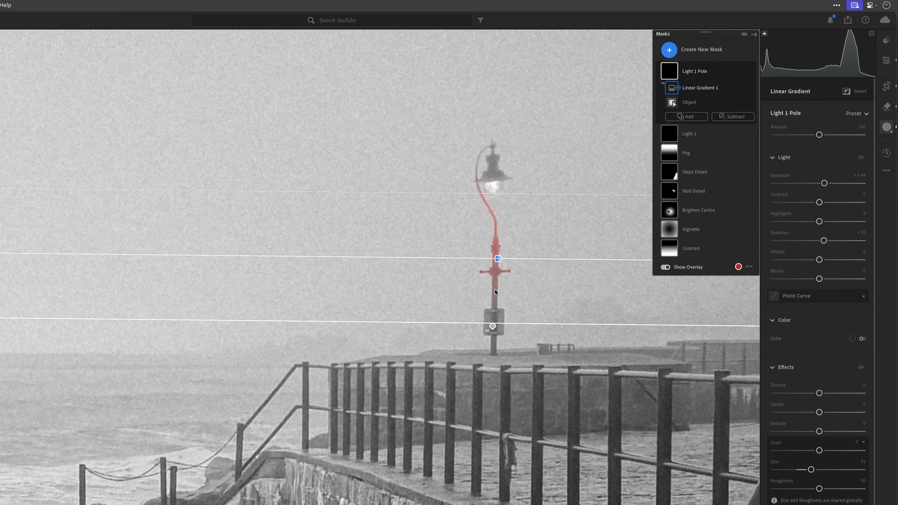
mouse_move(488, 201)
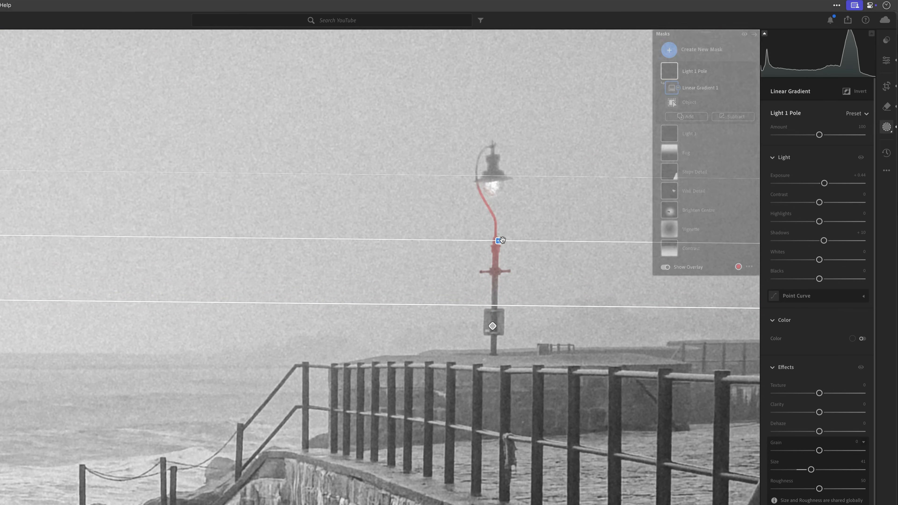
left_click(666, 267)
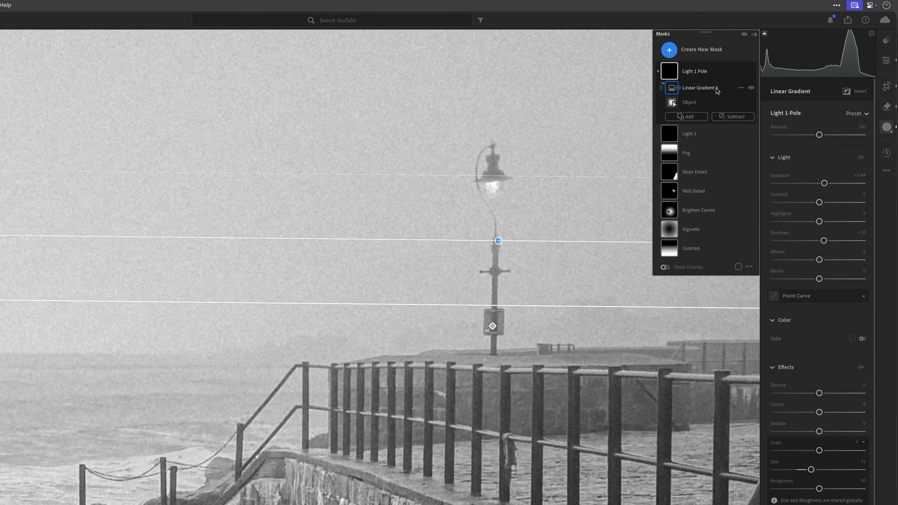
mouse_move(635, 96)
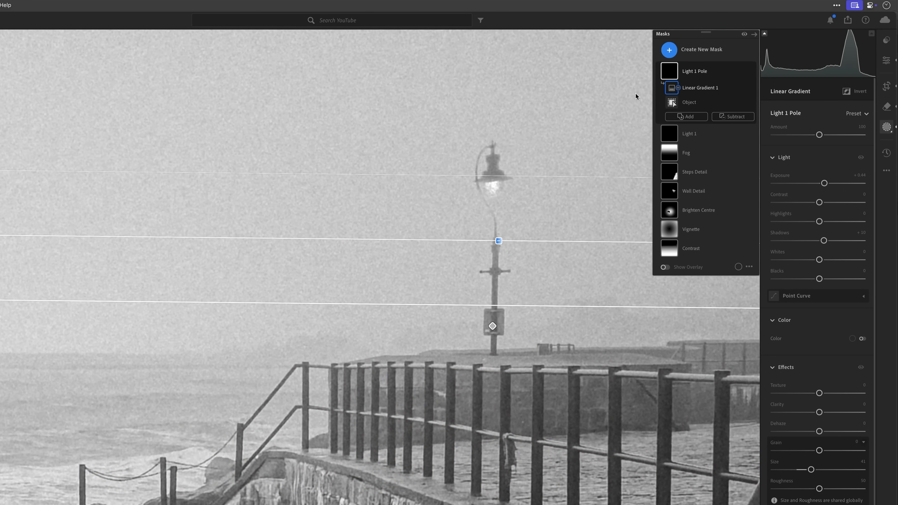
mouse_move(751, 90)
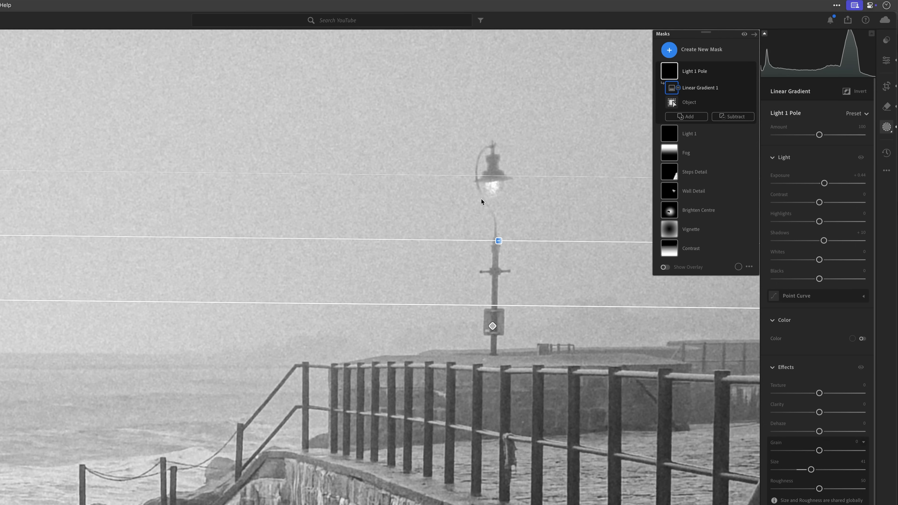
mouse_move(490, 227)
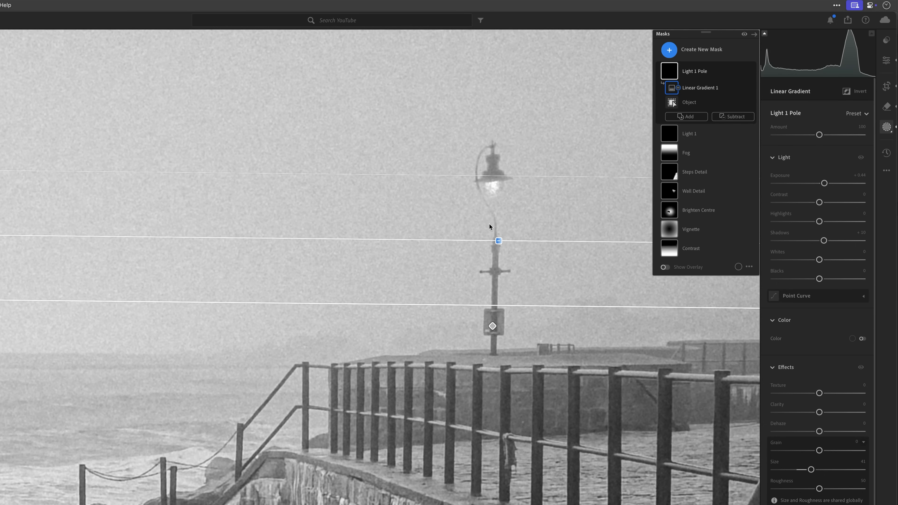
mouse_move(552, 262)
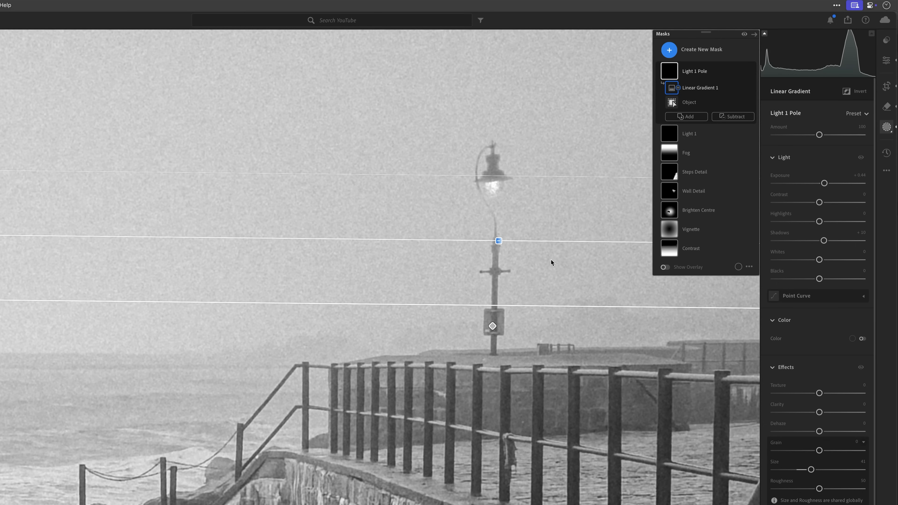
mouse_move(484, 187)
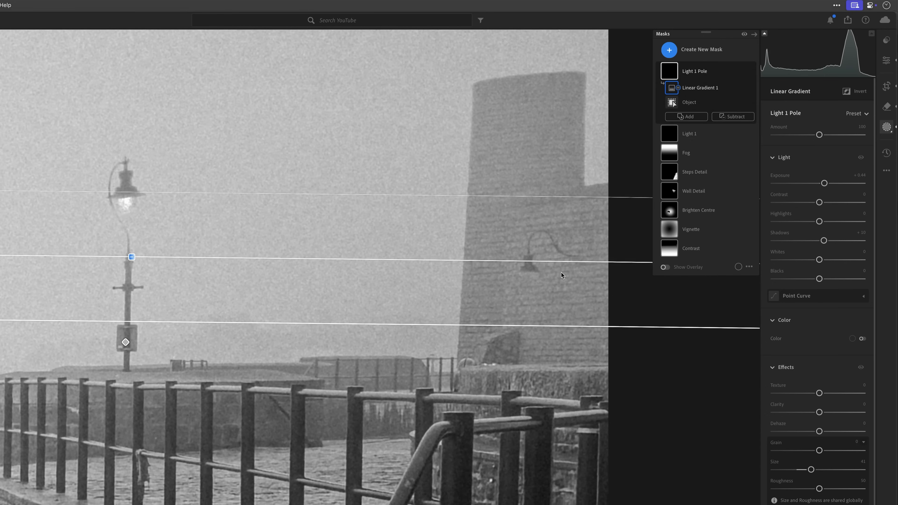
mouse_move(528, 279)
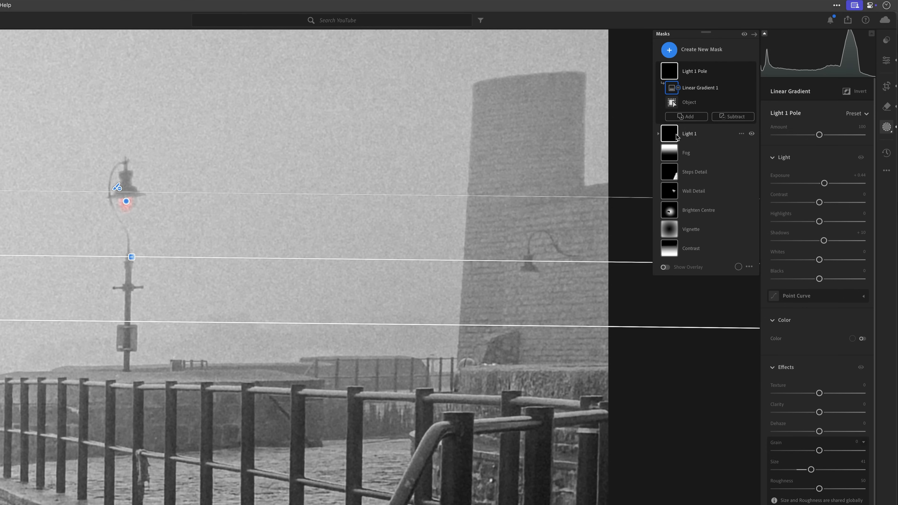
Duplicate the Light 1 glow mask and move the copy's radial gradient onto the tower's wall lamp
left_click(688, 133)
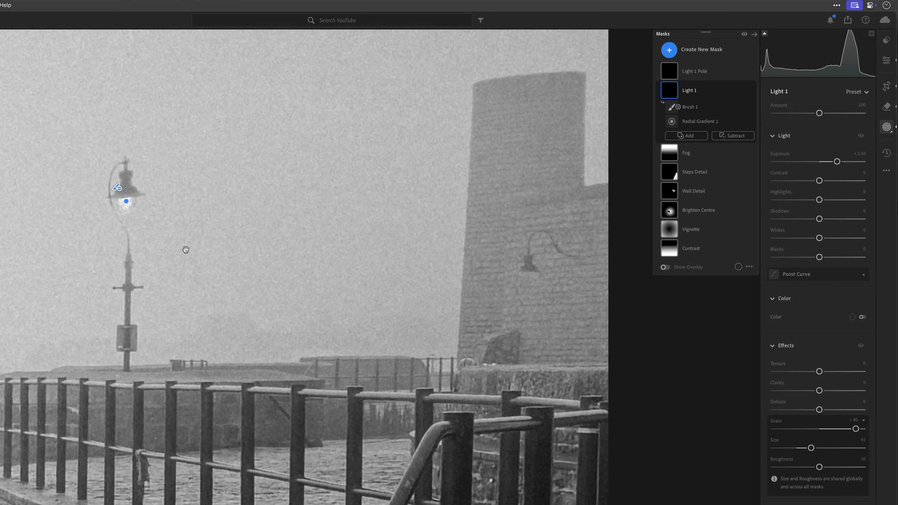
mouse_move(743, 94)
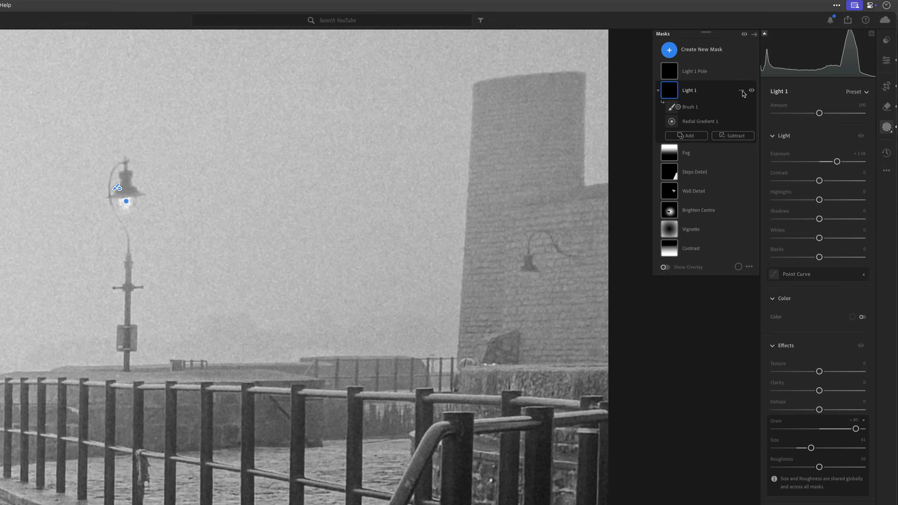
left_click(741, 91)
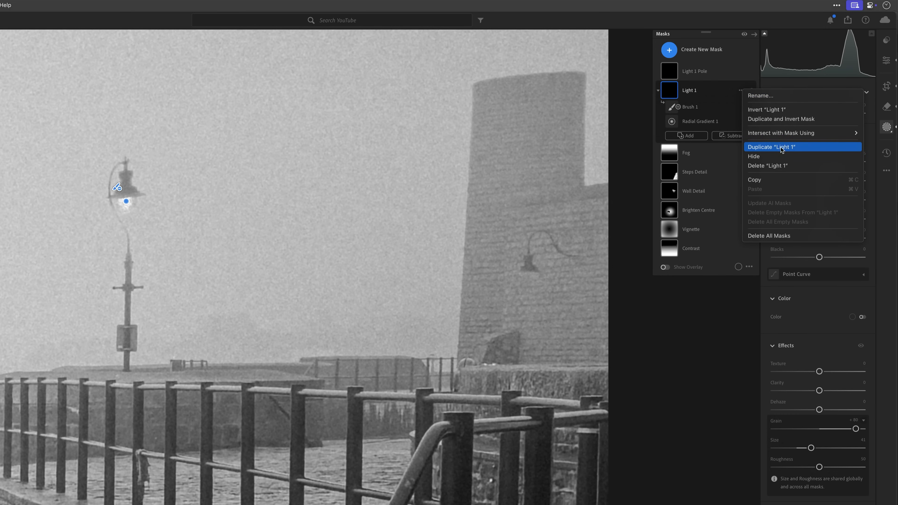
left_click(772, 146)
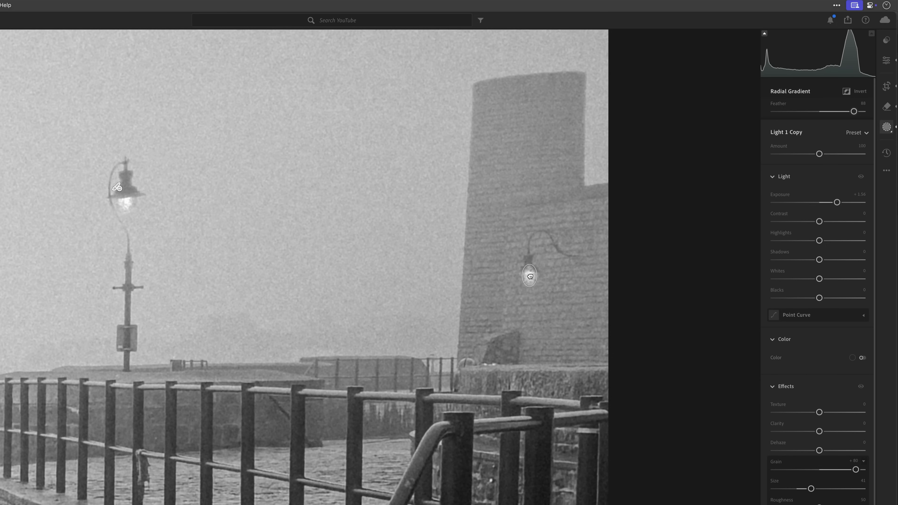
mouse_move(529, 274)
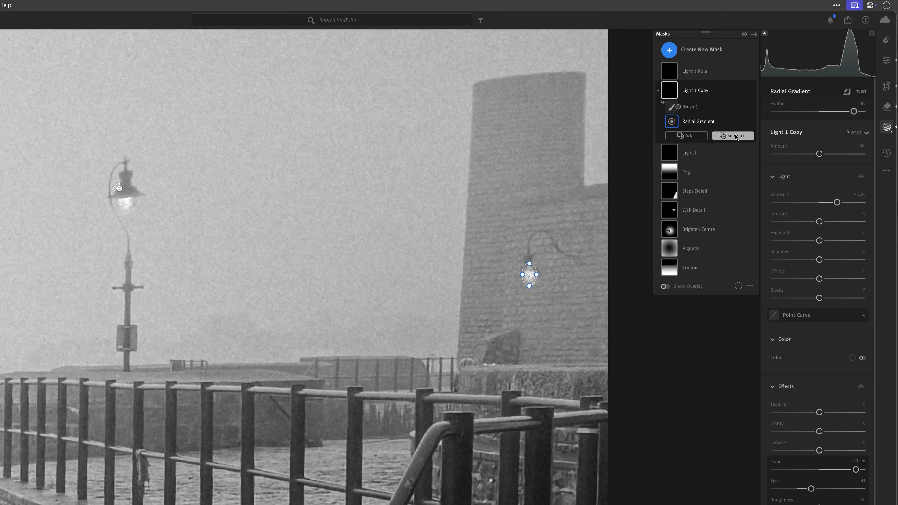
Refine the Light 1 Copy mask with a subtract brush around the wall lamp so it glows cleanly
left_click(735, 136)
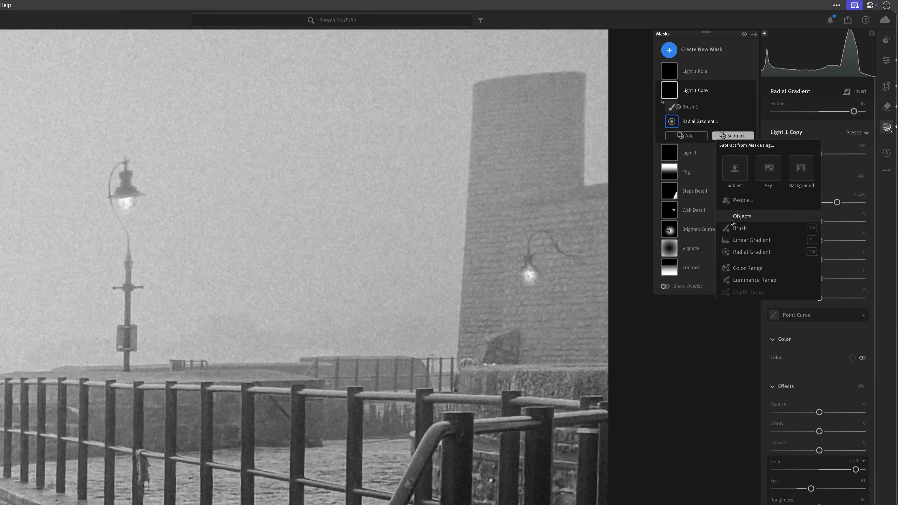
left_click(739, 228)
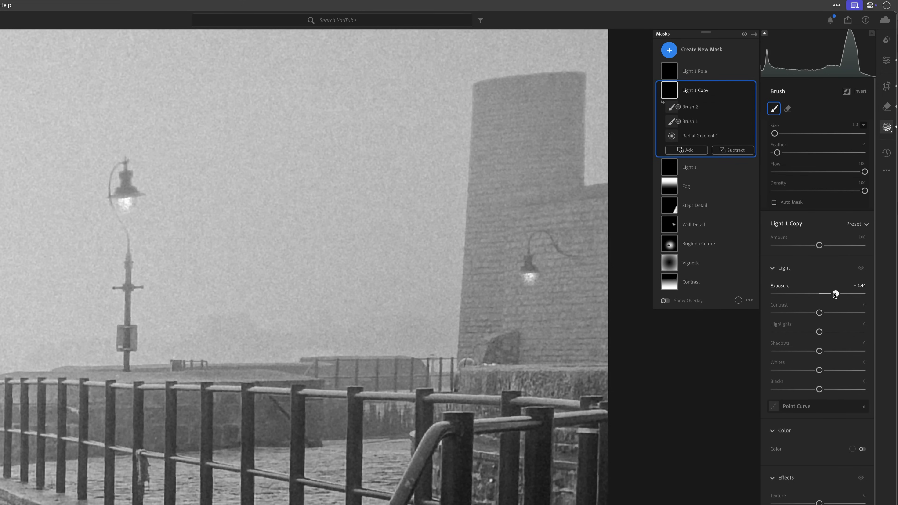
left_click(690, 107)
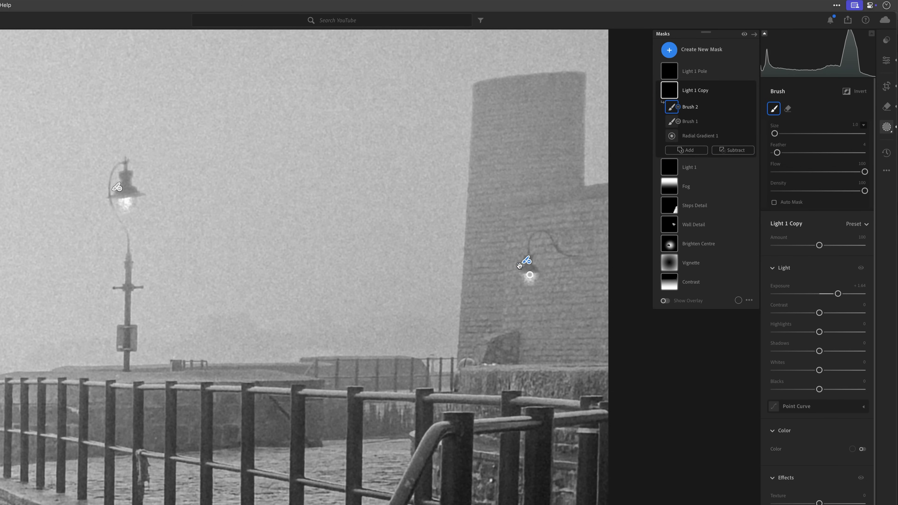
mouse_move(525, 260)
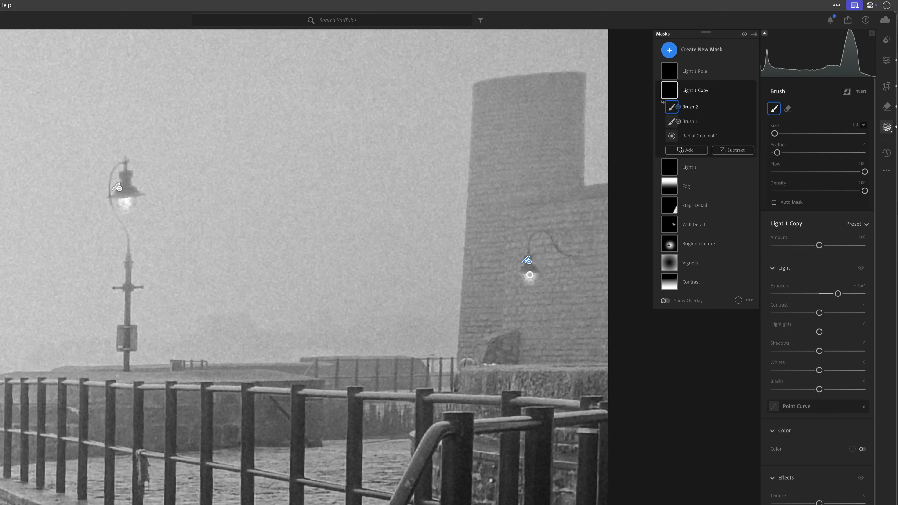
mouse_move(633, 249)
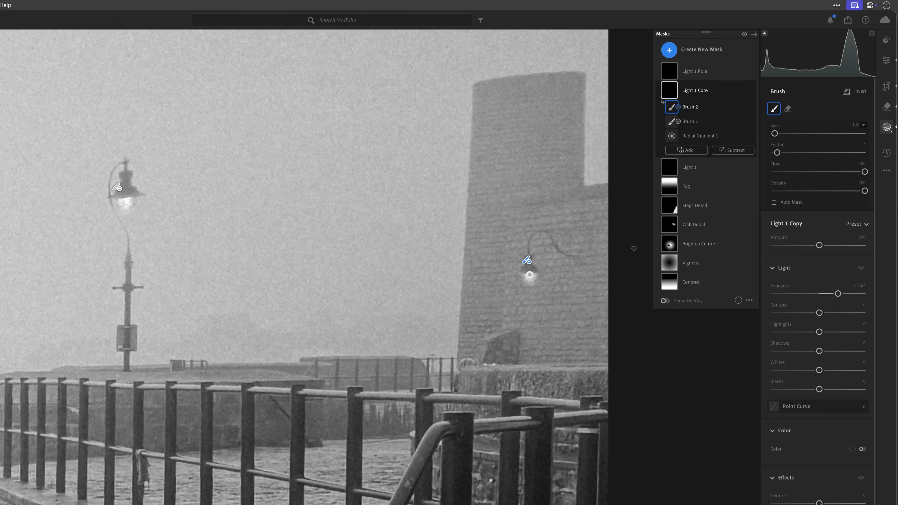
mouse_move(676, 96)
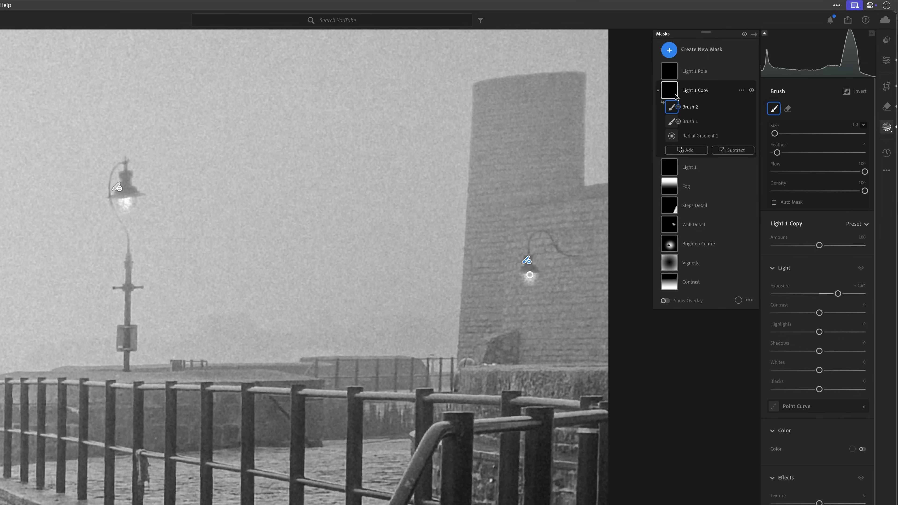
mouse_move(679, 96)
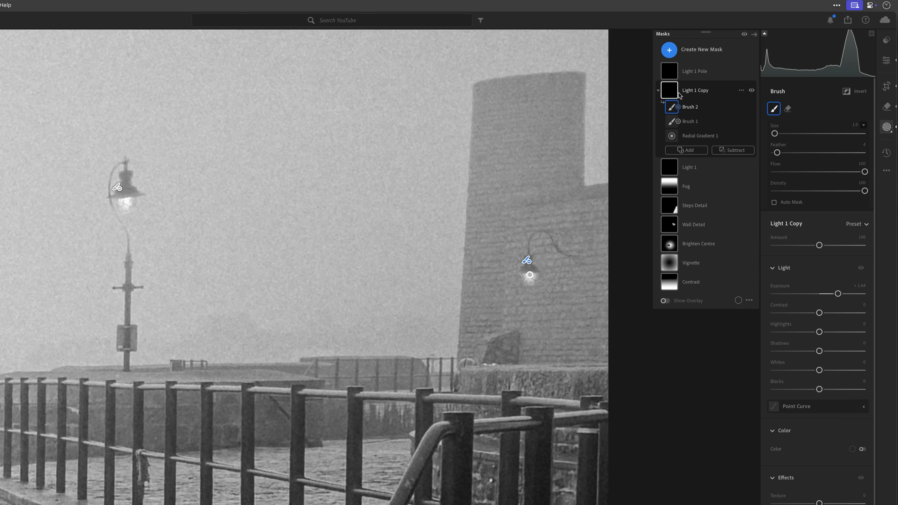
left_click(740, 90)
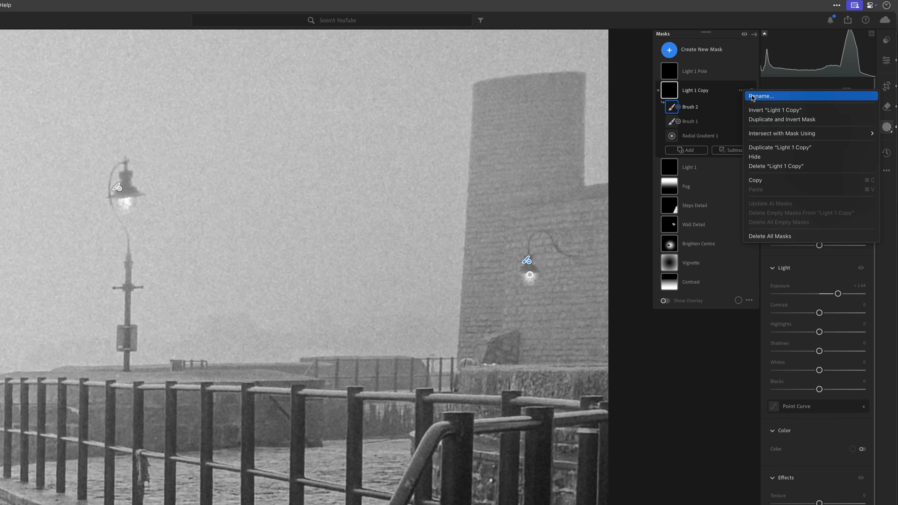
Rename the copied mask Light 2 and add a radial-gradient mask 'Light 2 wall' on the wall
left_click(761, 95)
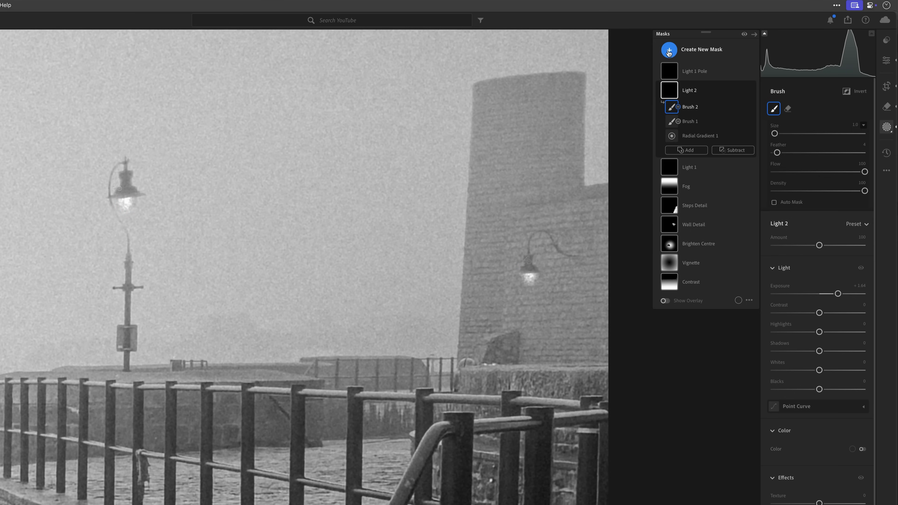
left_click(668, 50)
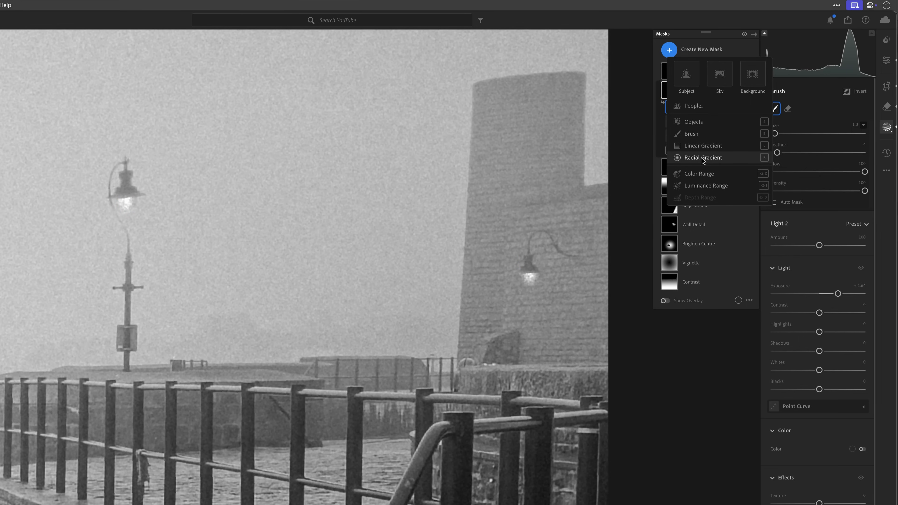
left_click(703, 158)
type("Light 2 wall")
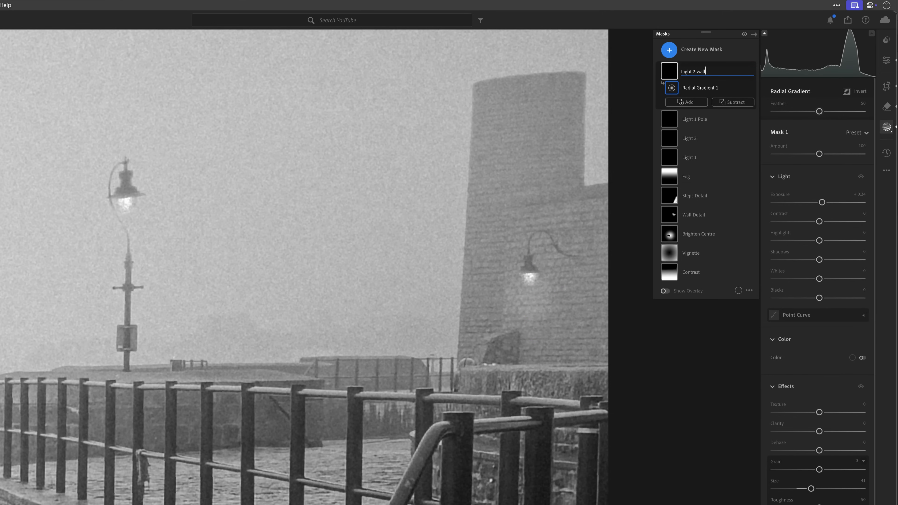
key("Return")
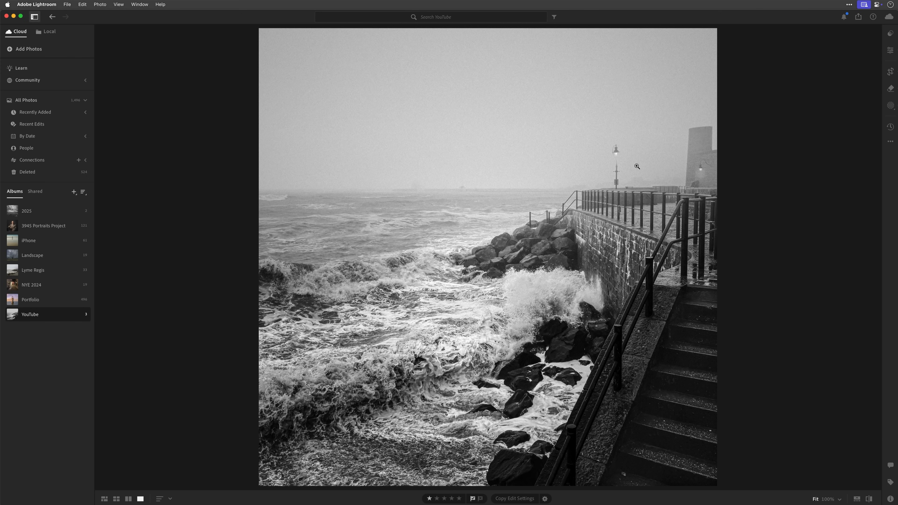
mouse_move(623, 159)
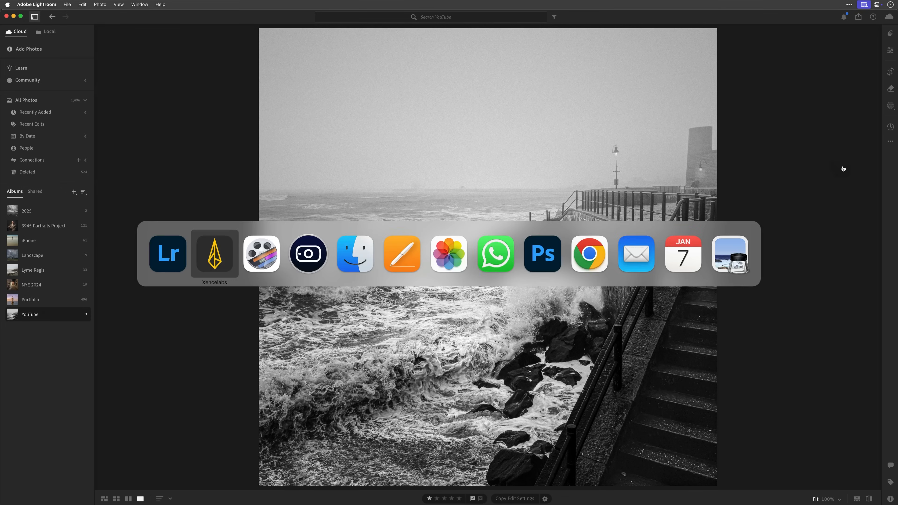
mouse_move(261, 253)
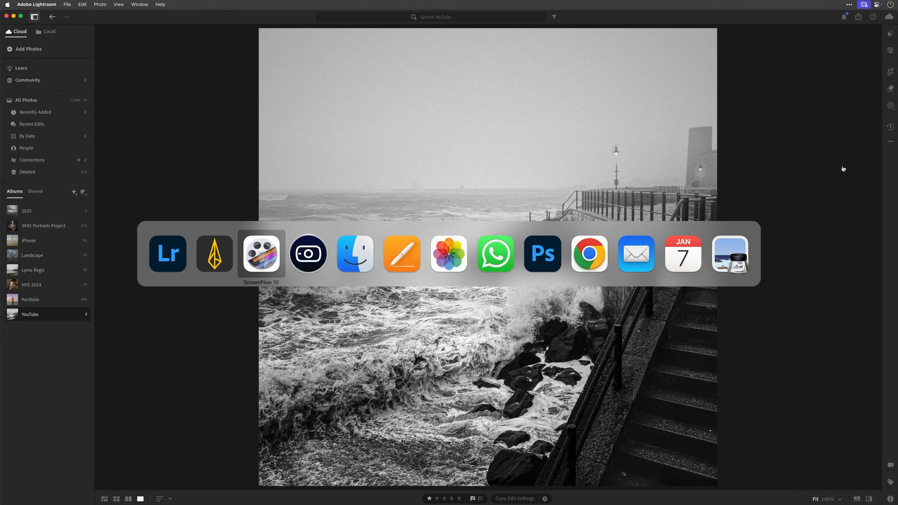
mouse_move(308, 253)
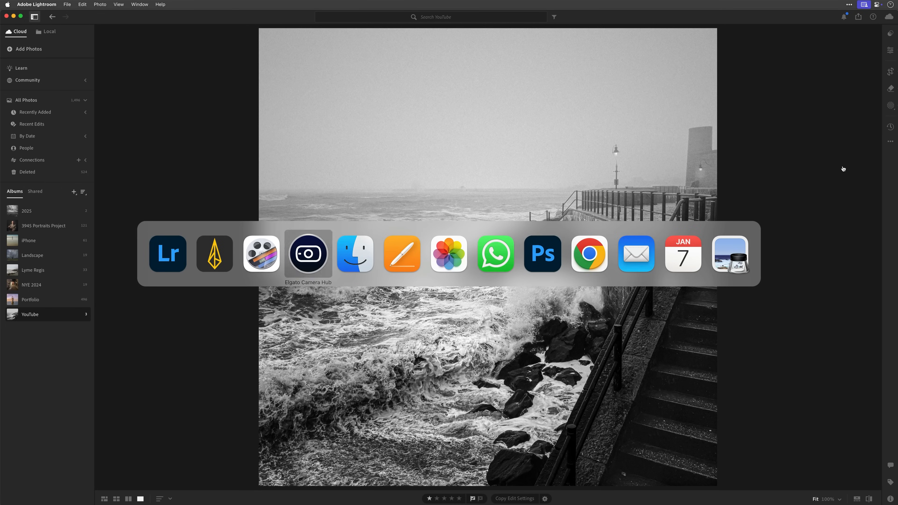
Switch to Apple Photos and open the Lyme Regis seagull video for screenshots
left_click(449, 253)
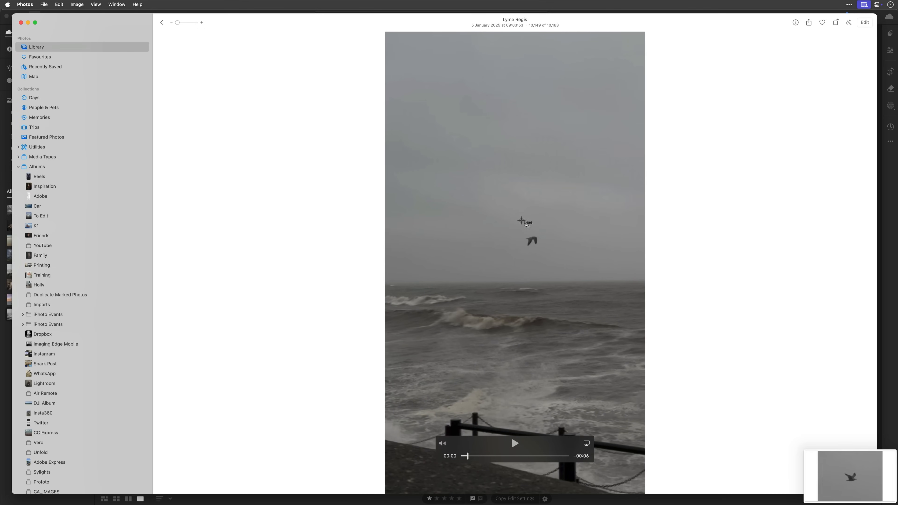
mouse_move(571, 292)
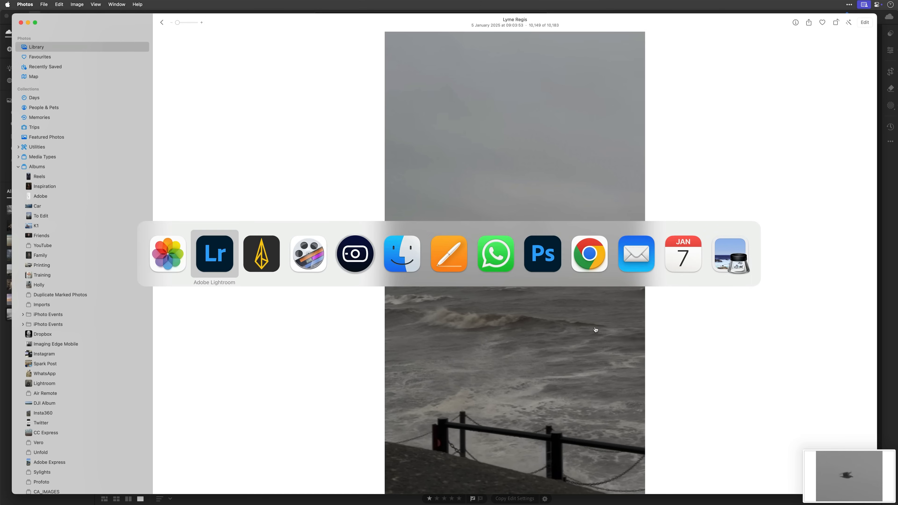
Send the edited foggy seascape from Lightroom to Photoshop via Edit in Photoshop
left_click(215, 253)
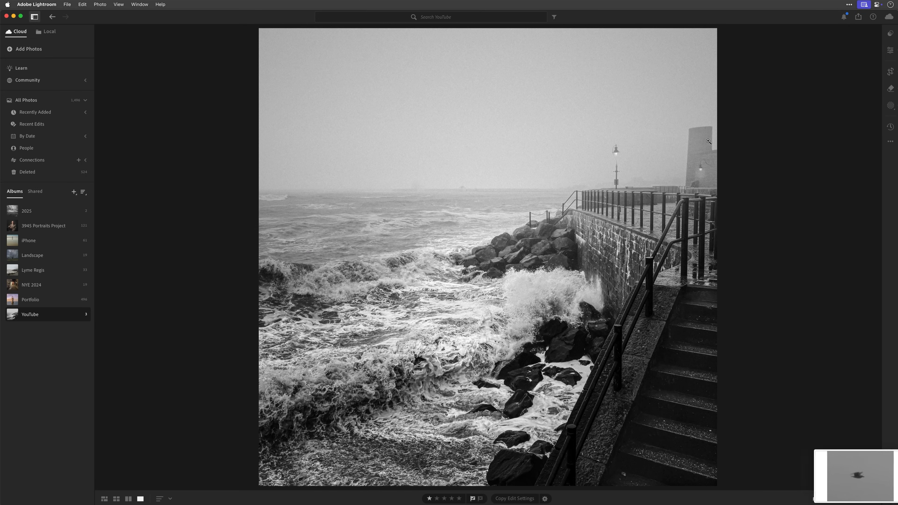
mouse_move(750, 23)
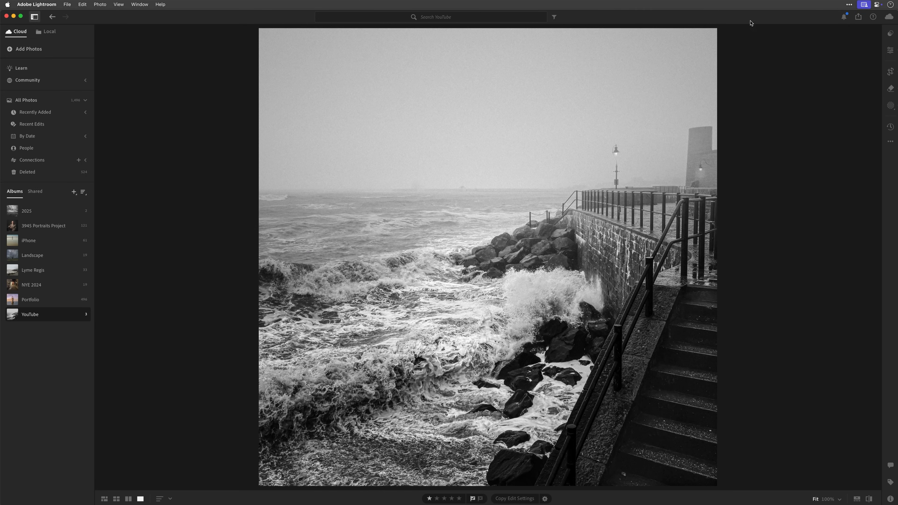
left_click(67, 4)
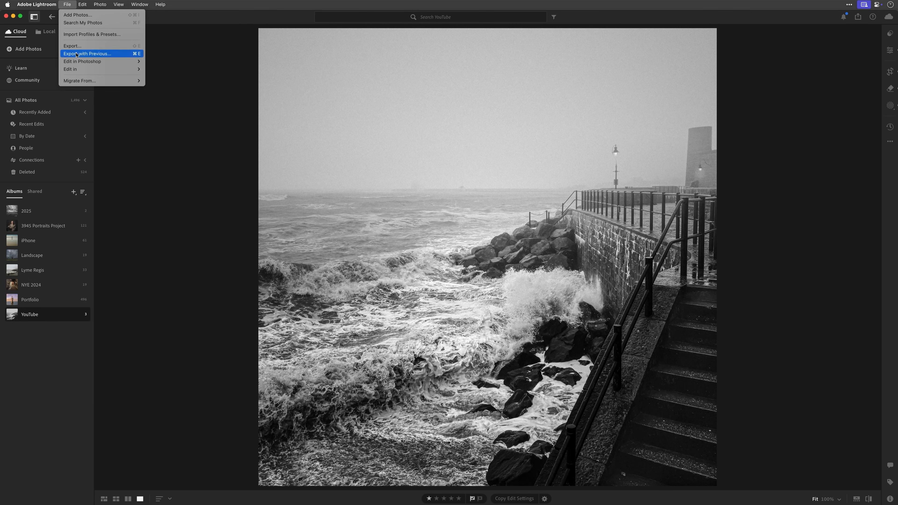
mouse_move(82, 61)
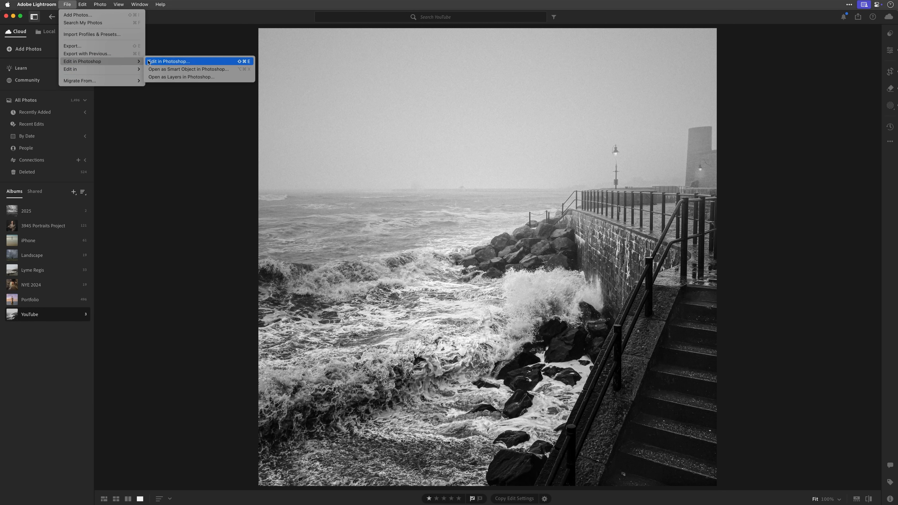
left_click(168, 62)
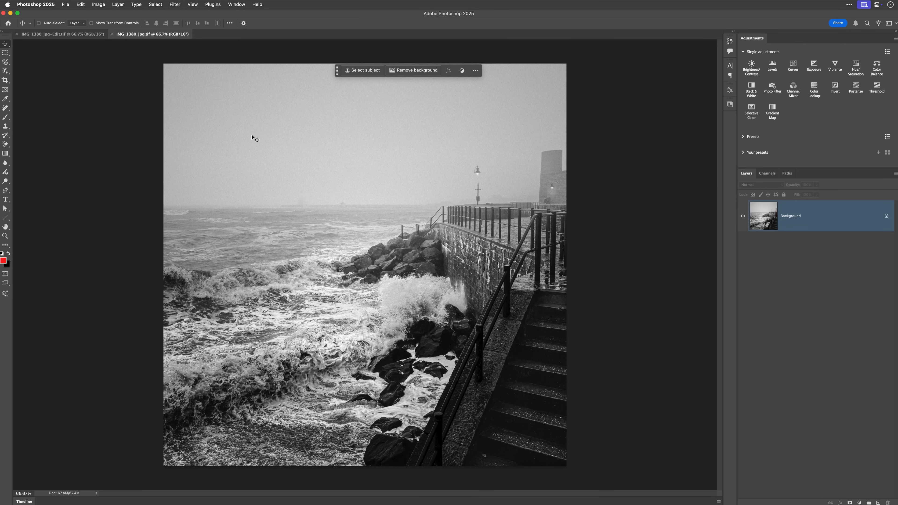
Open the three seagull screenshot PNGs from the Desktop as separate Photoshop documents
left_click(65, 5)
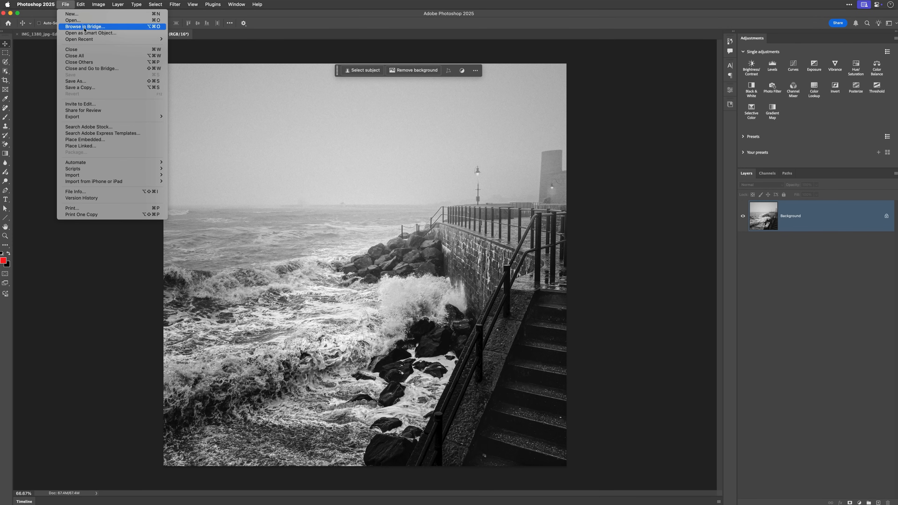
left_click(72, 21)
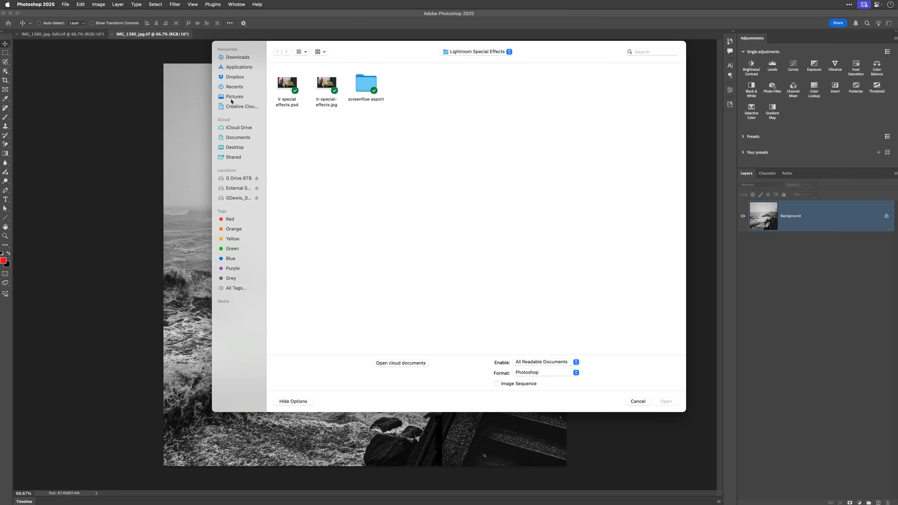
left_click(235, 147)
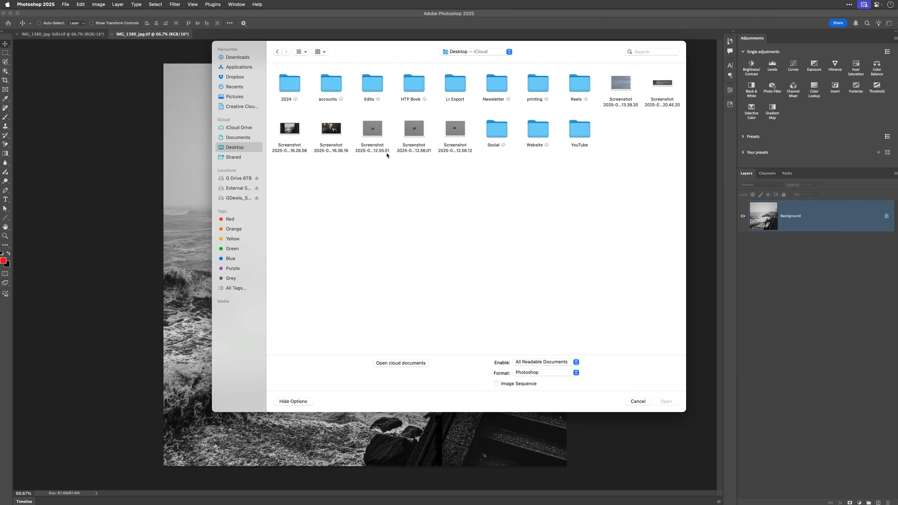
left_click(413, 128)
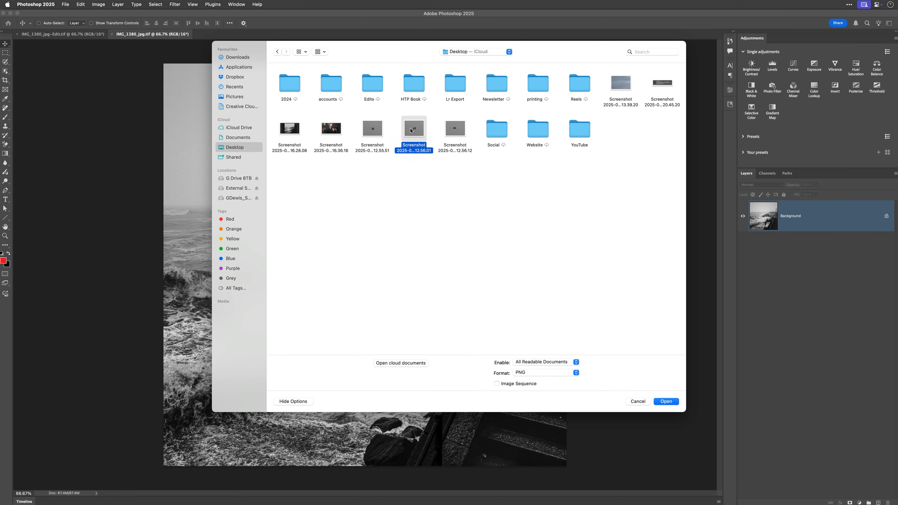
left_click(455, 128)
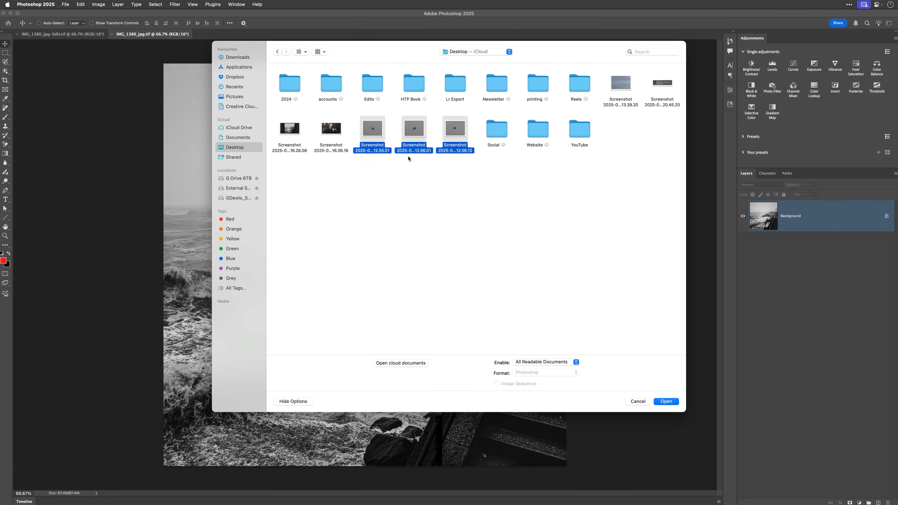
left_click(665, 401)
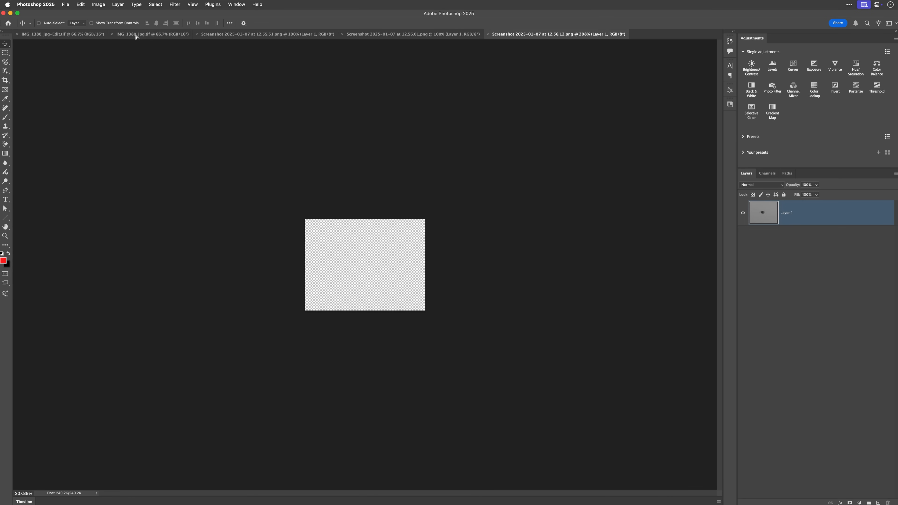
Paste a seagull screenshot into the seascape document as a new layer in the sky
left_click(151, 34)
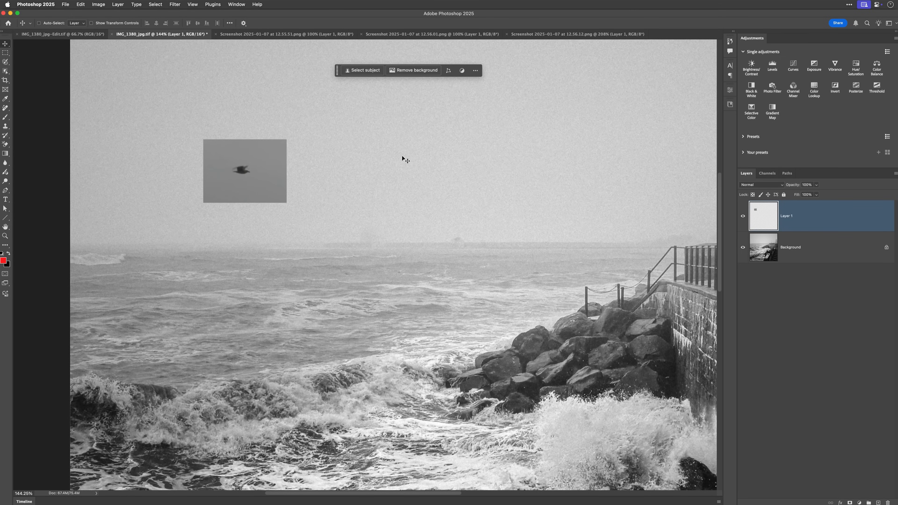
mouse_move(272, 195)
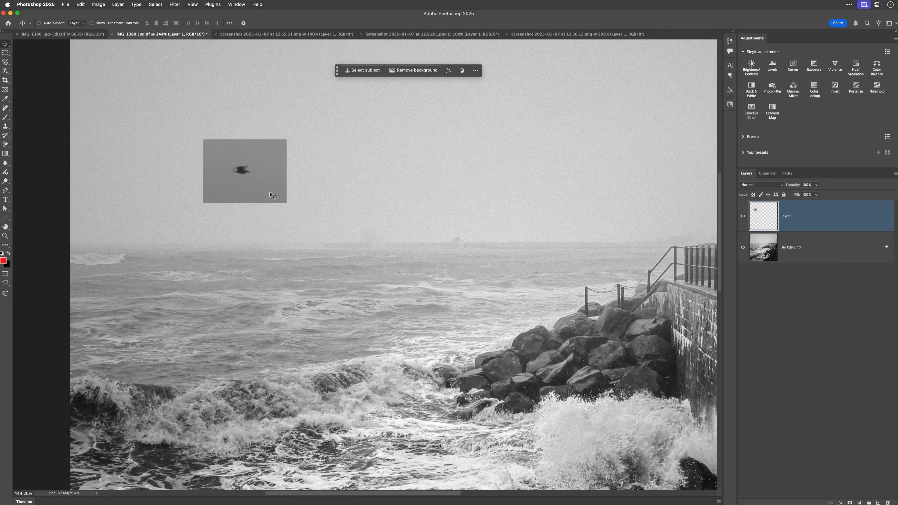
mouse_move(265, 169)
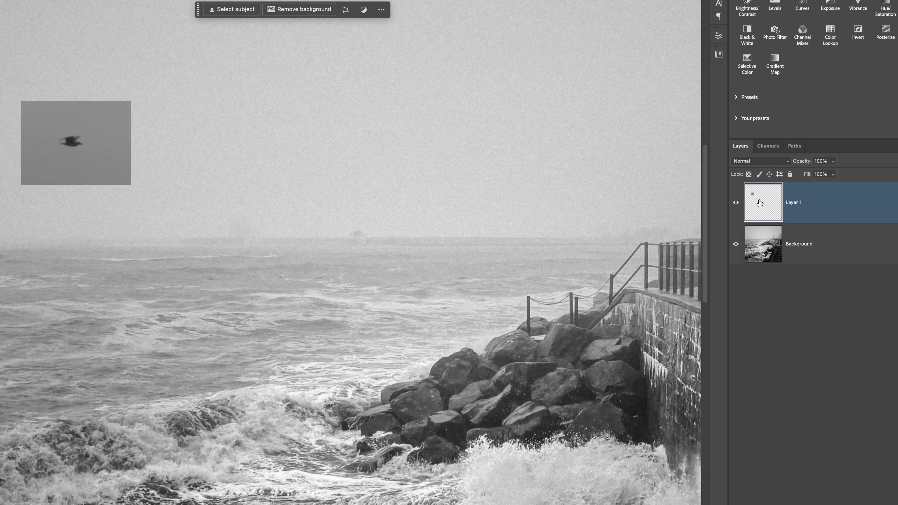
mouse_move(801, 204)
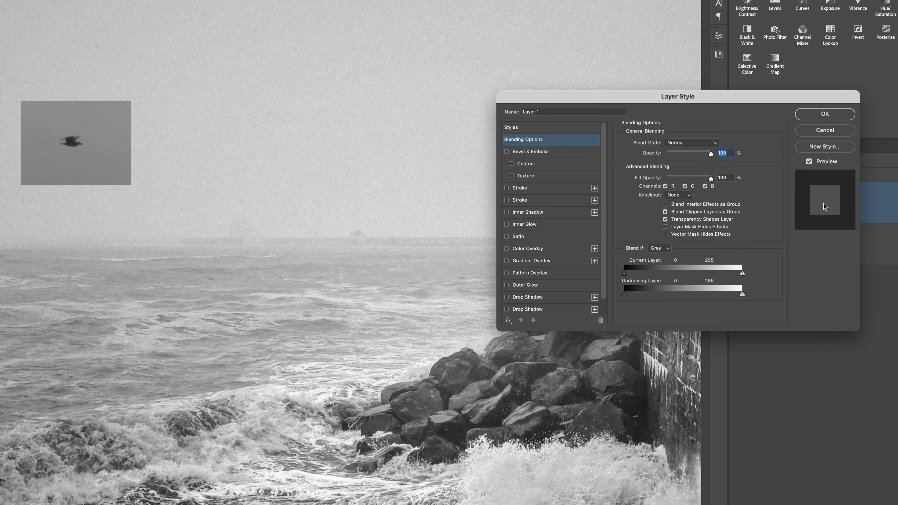
mouse_move(663, 84)
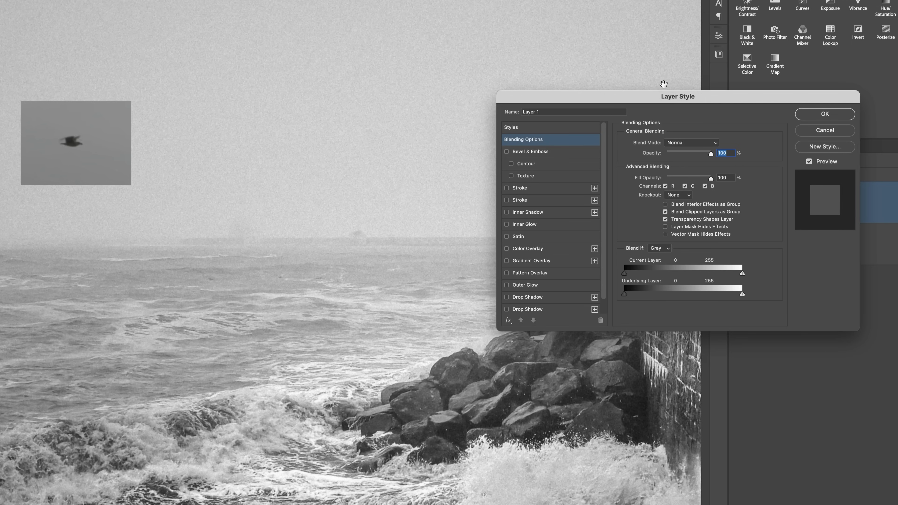
mouse_move(638, 207)
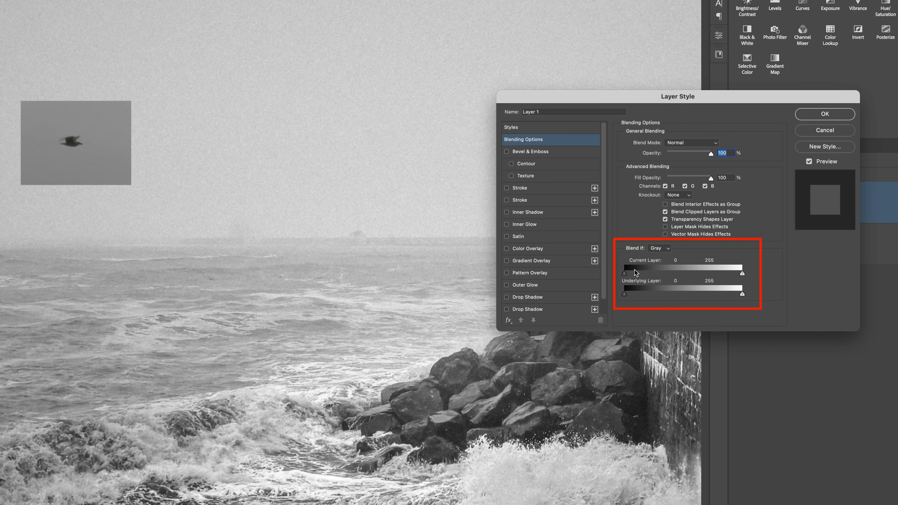
mouse_move(740, 276)
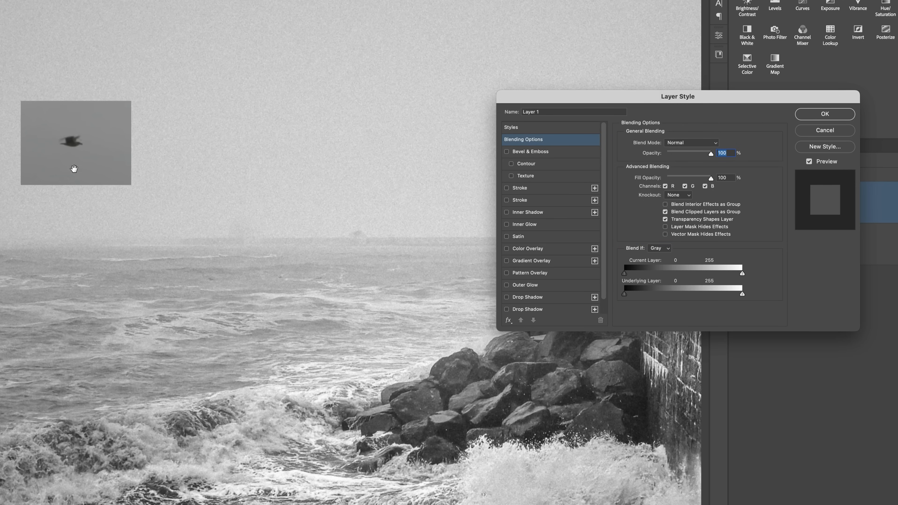
mouse_move(743, 277)
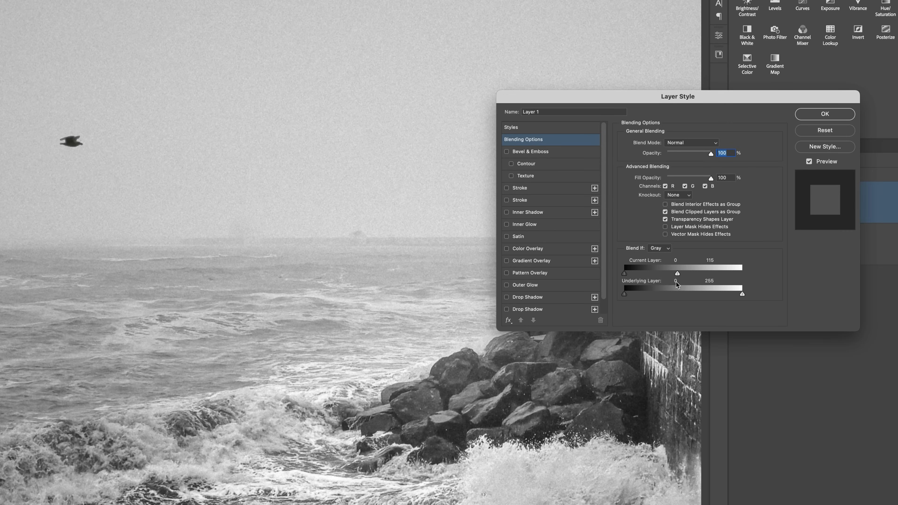
mouse_move(679, 281)
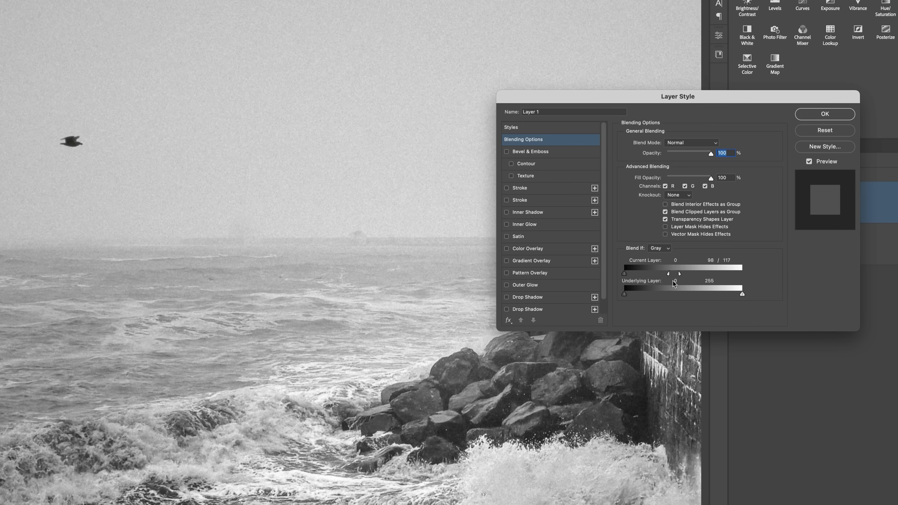
Apply Blend If on Layer 1 so the gull's grey backdrop disappears into the fog
left_click(823, 114)
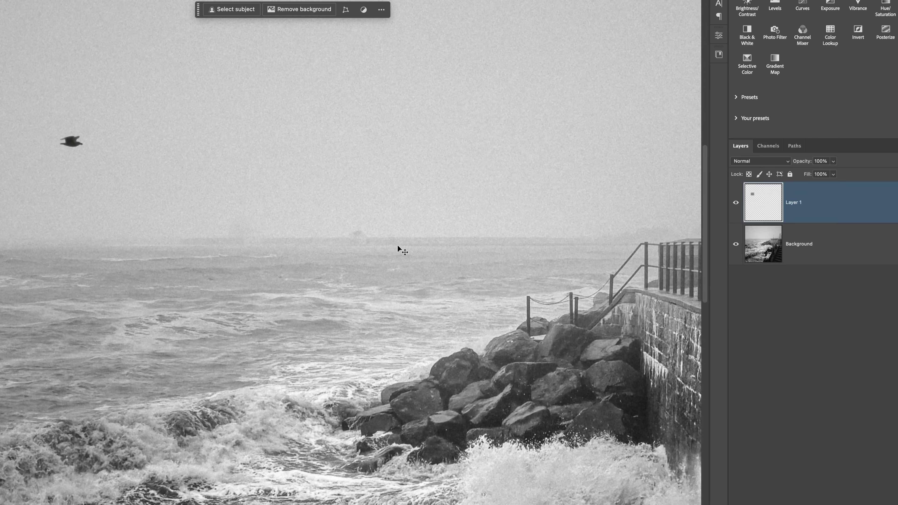
mouse_move(401, 251)
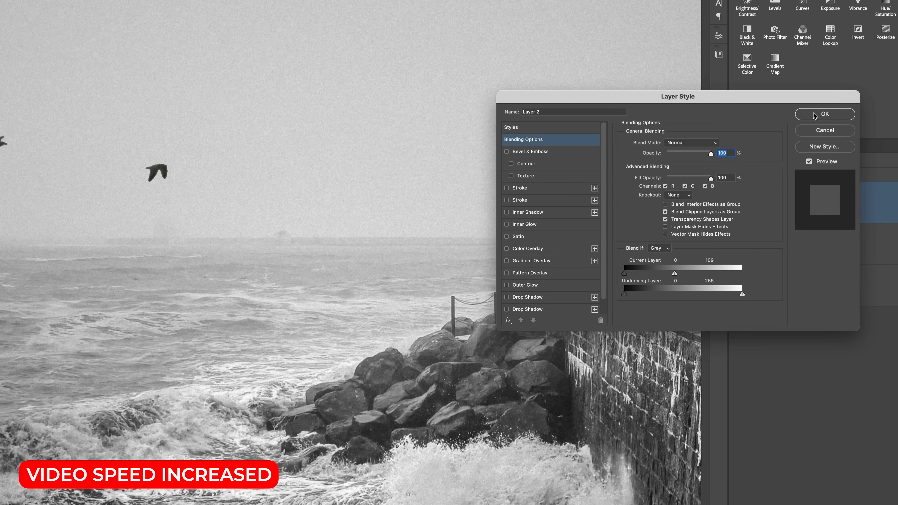
Blend the second and third gull layers with Blend If so only the birds show
left_click(824, 114)
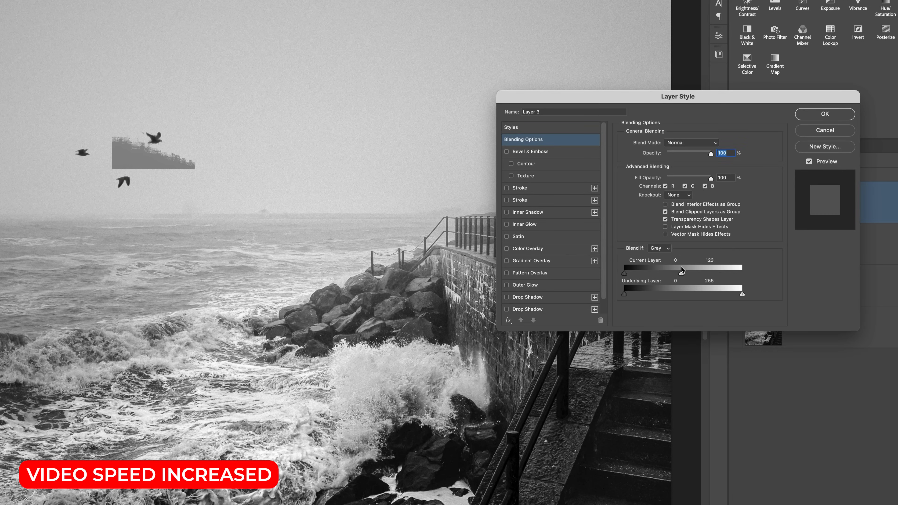
left_click(824, 114)
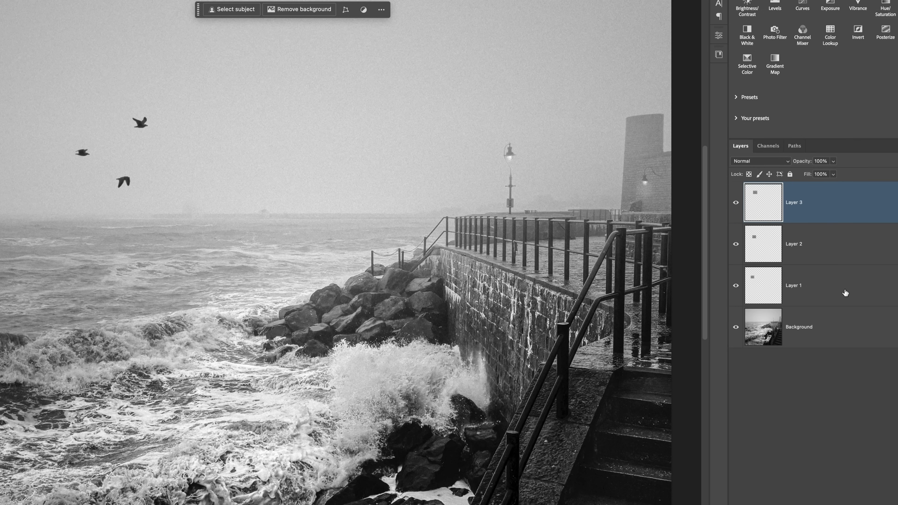
mouse_move(837, 285)
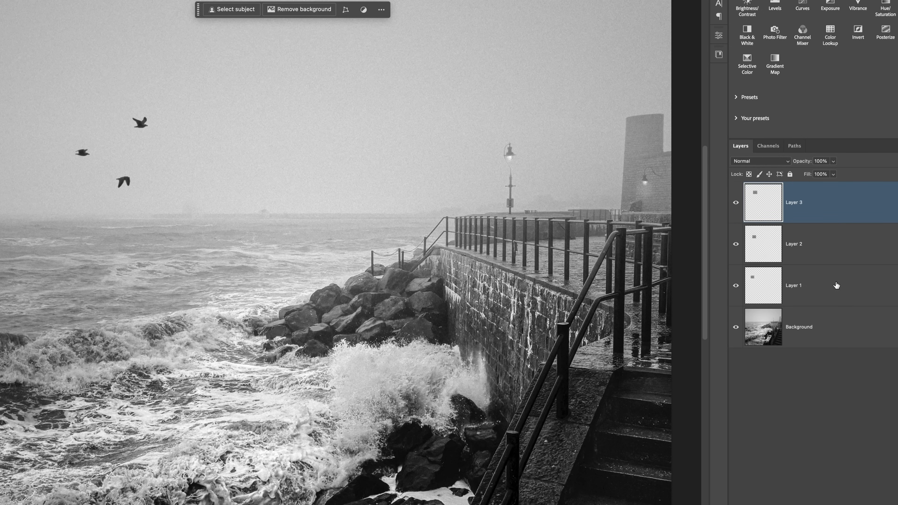
Merge the three gull layers into one with Cmd+E
left_click(807, 285)
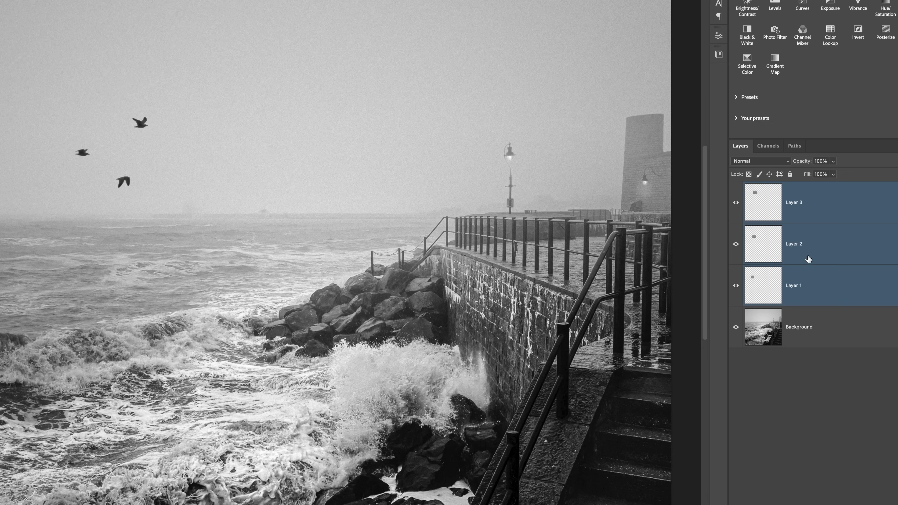
key("ctrl+e")
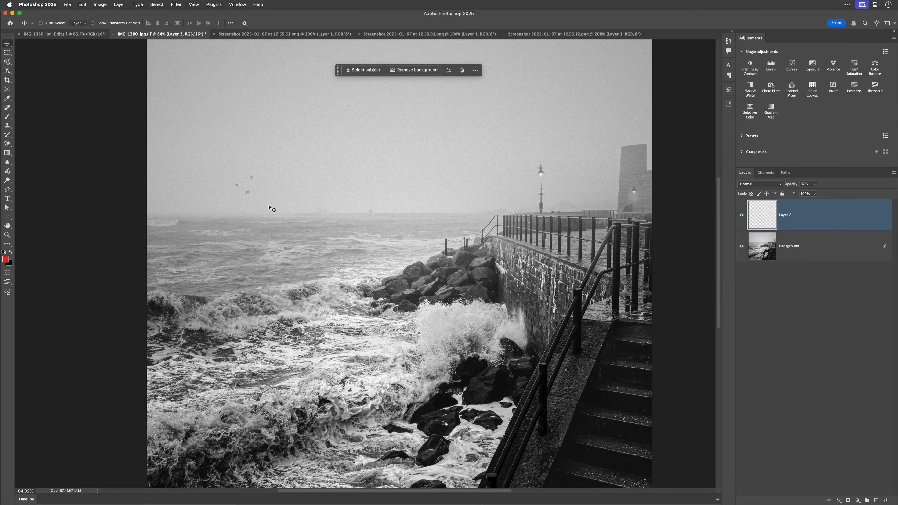
mouse_move(443, 271)
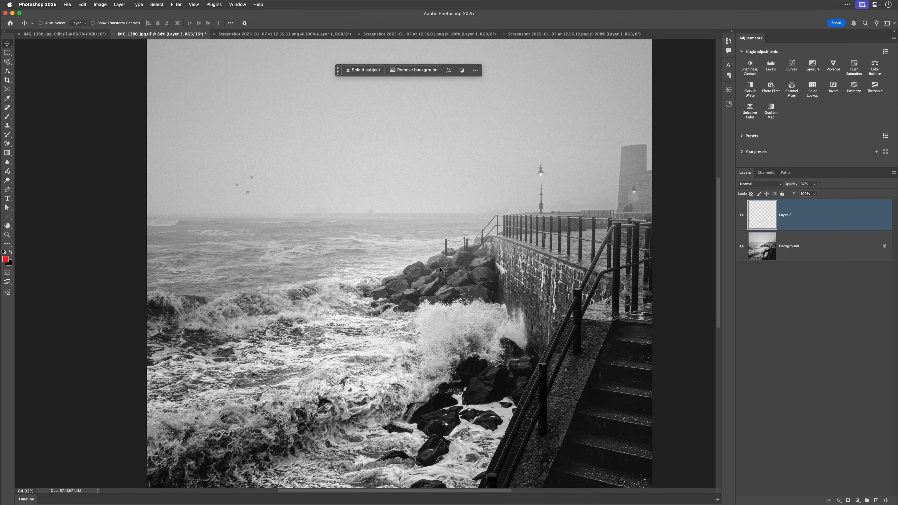
mouse_move(541, 185)
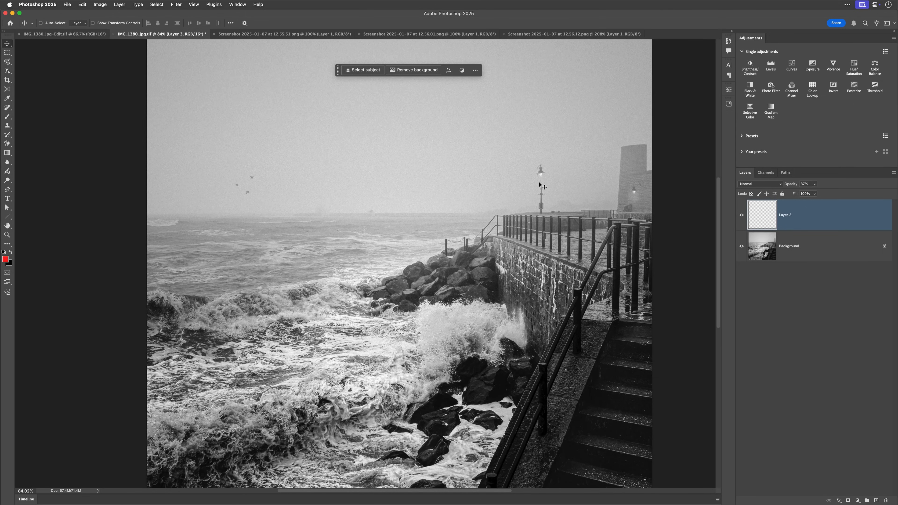
mouse_move(359, 205)
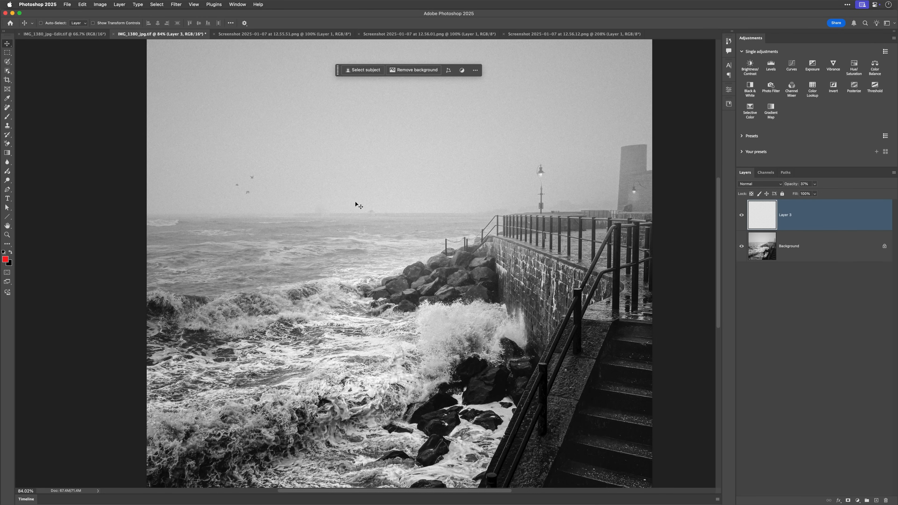
mouse_move(227, 184)
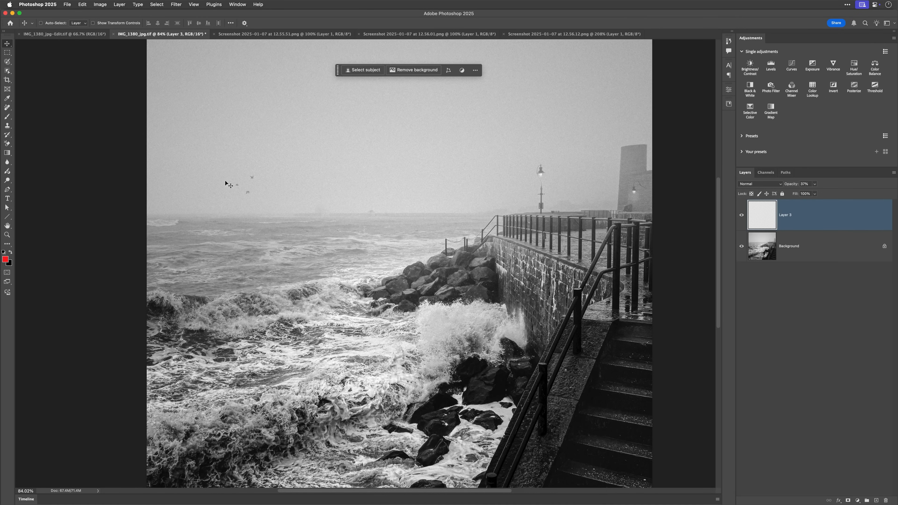
mouse_move(257, 191)
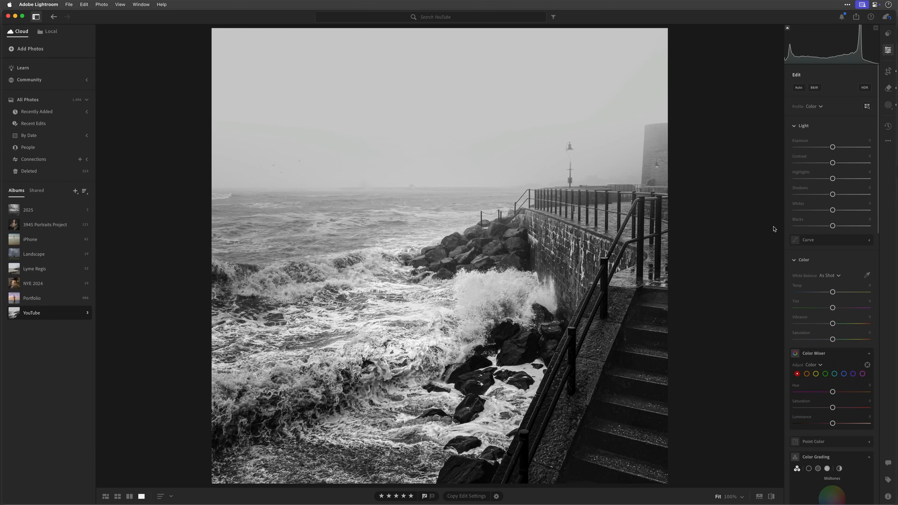
mouse_move(490, 240)
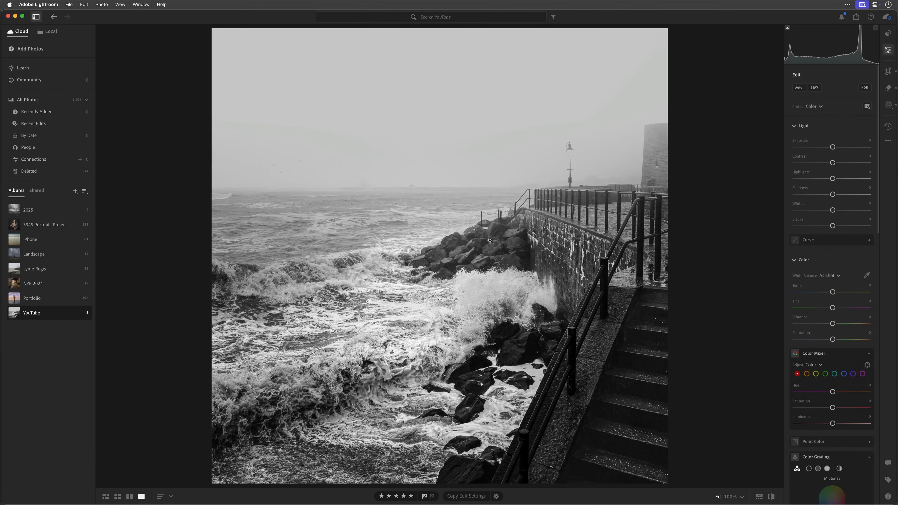
Show the unedited colour original of the stormy seawall photo beside the black-and-white edit
left_click(105, 496)
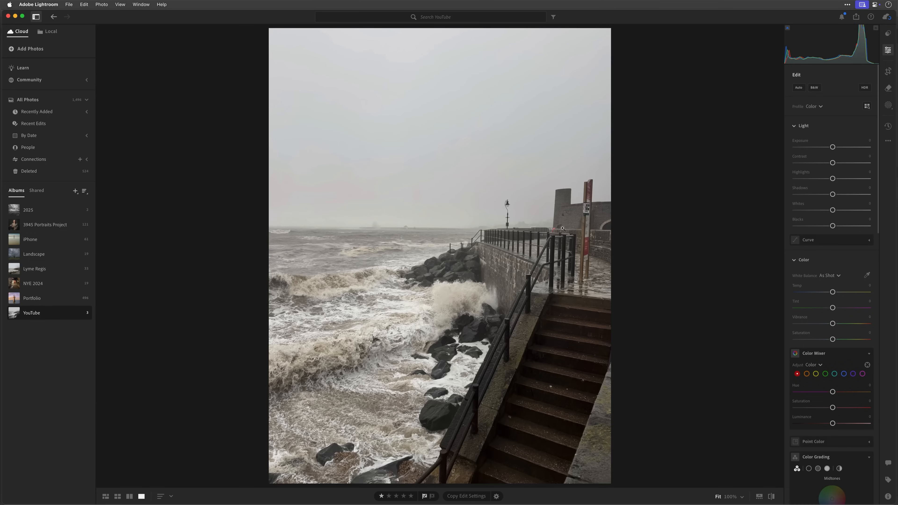
mouse_move(511, 178)
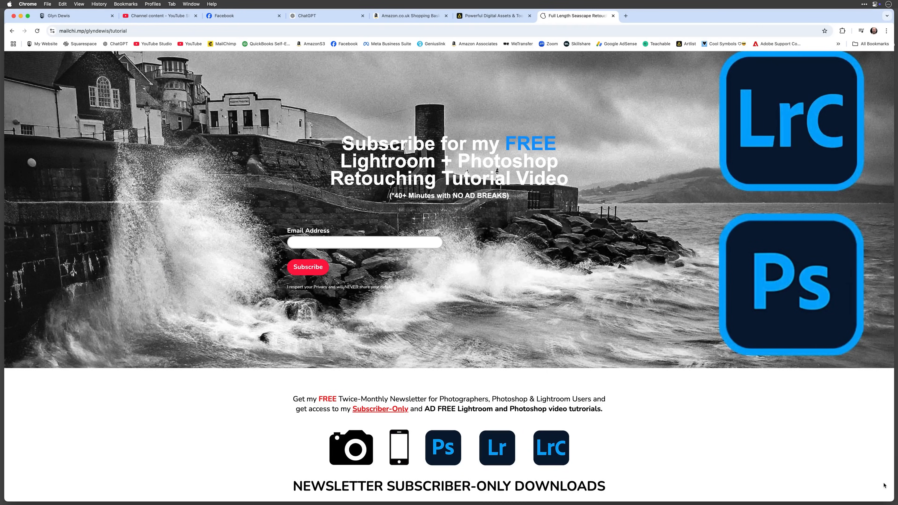
Scroll the newsletter subscribers page through the tutorial videos and raw-file download links
scroll("down", 3)
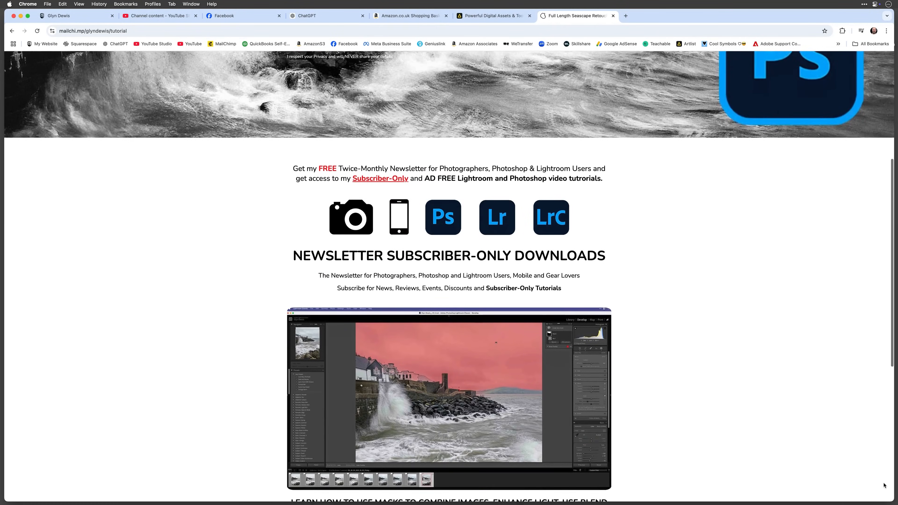
scroll("down", 3)
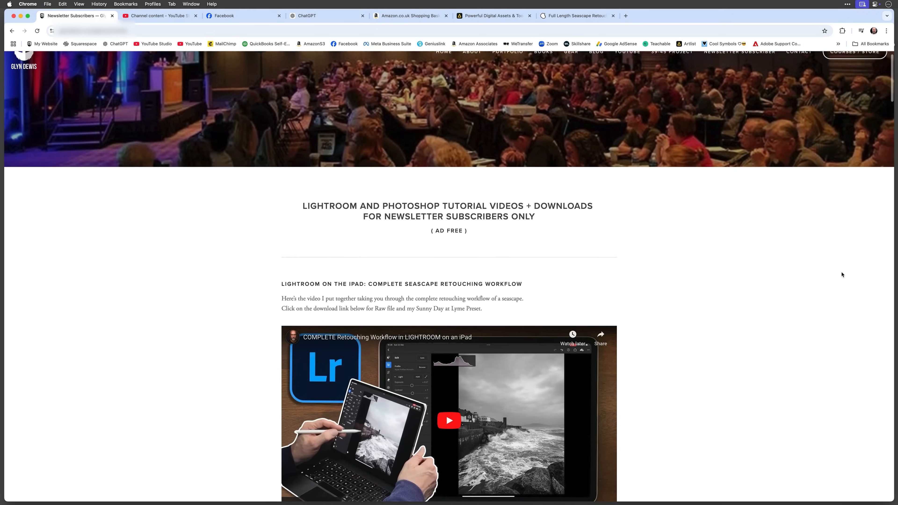
scroll("down", 3)
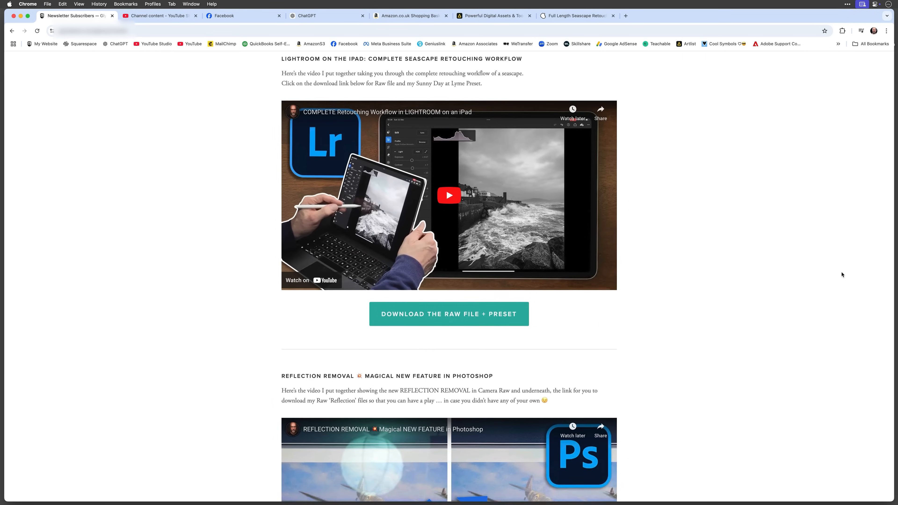
scroll("down", 3)
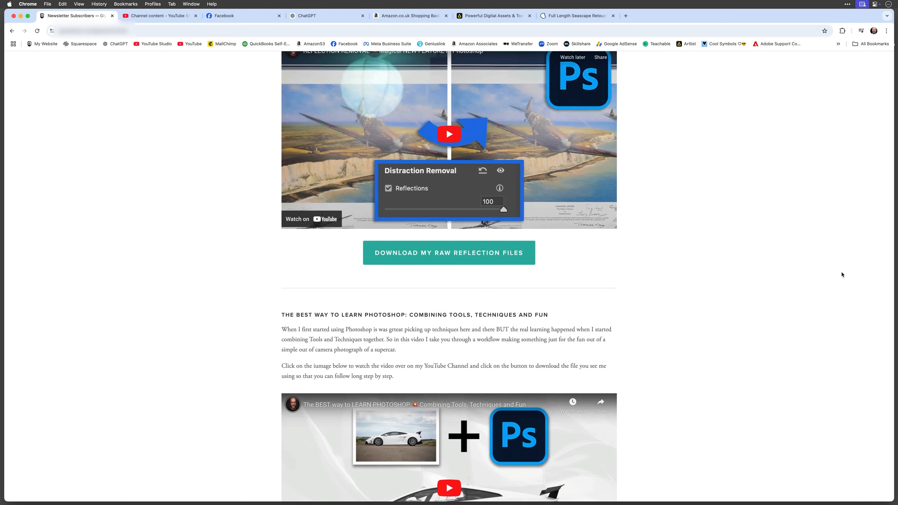
scroll("down", 3)
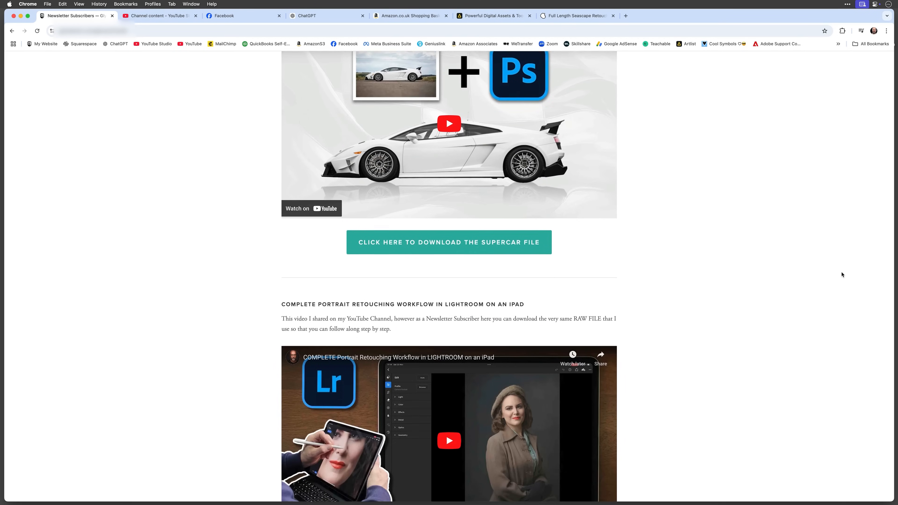